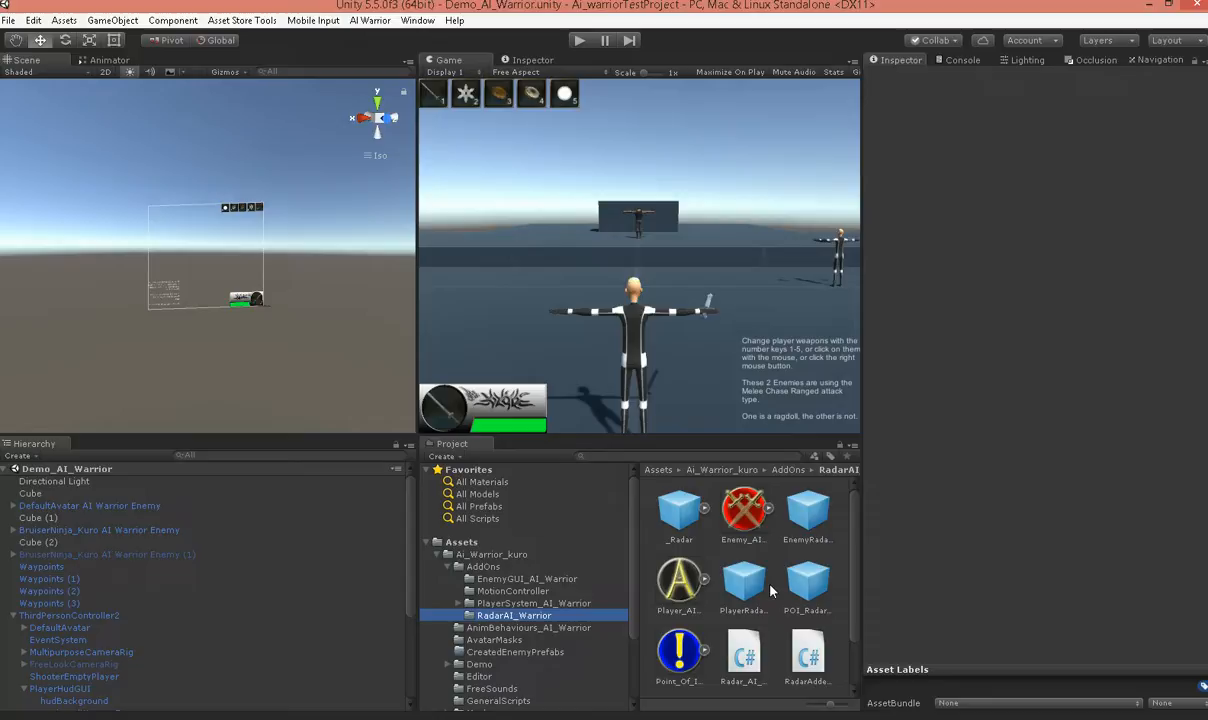
pyautogui.moveTo(656, 285)
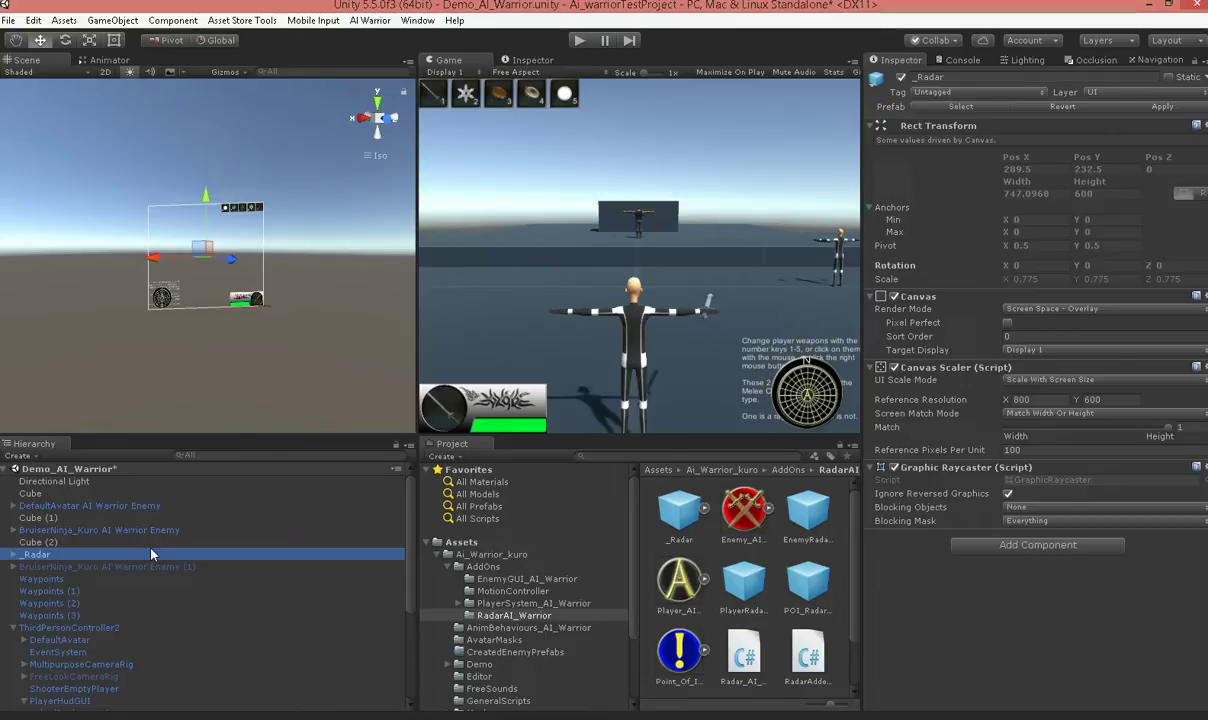
pyautogui.moveTo(330, 476)
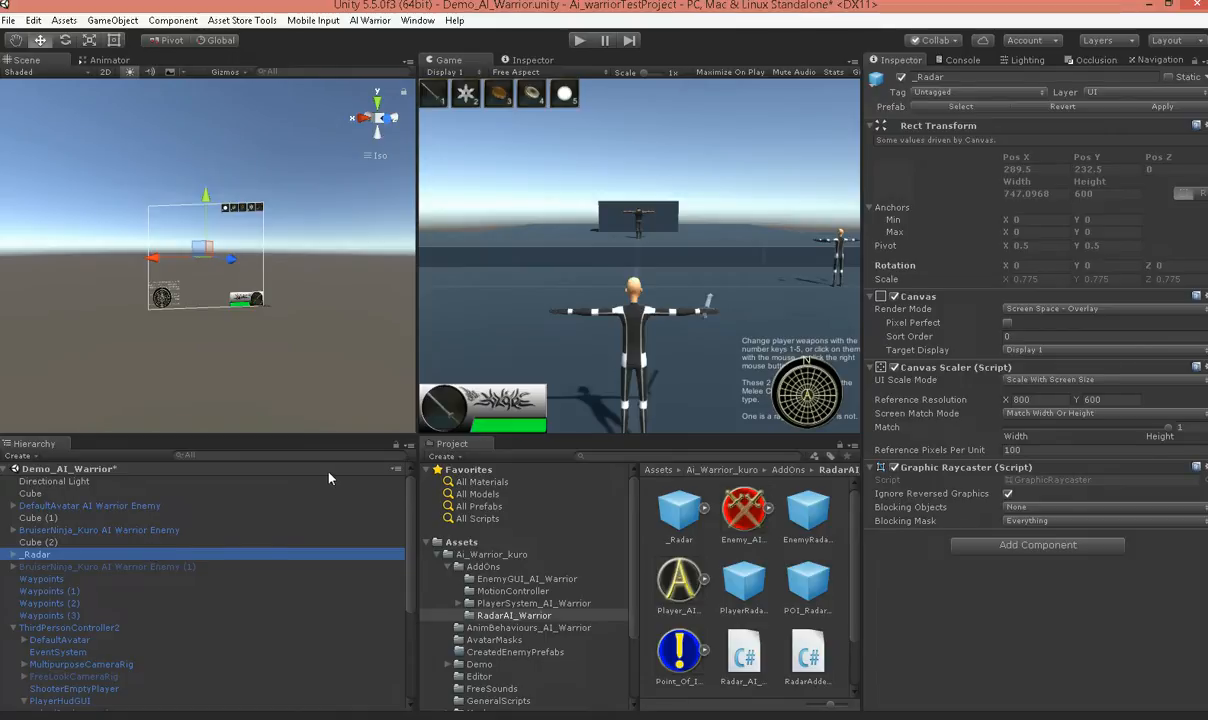
pyautogui.moveTo(84, 531)
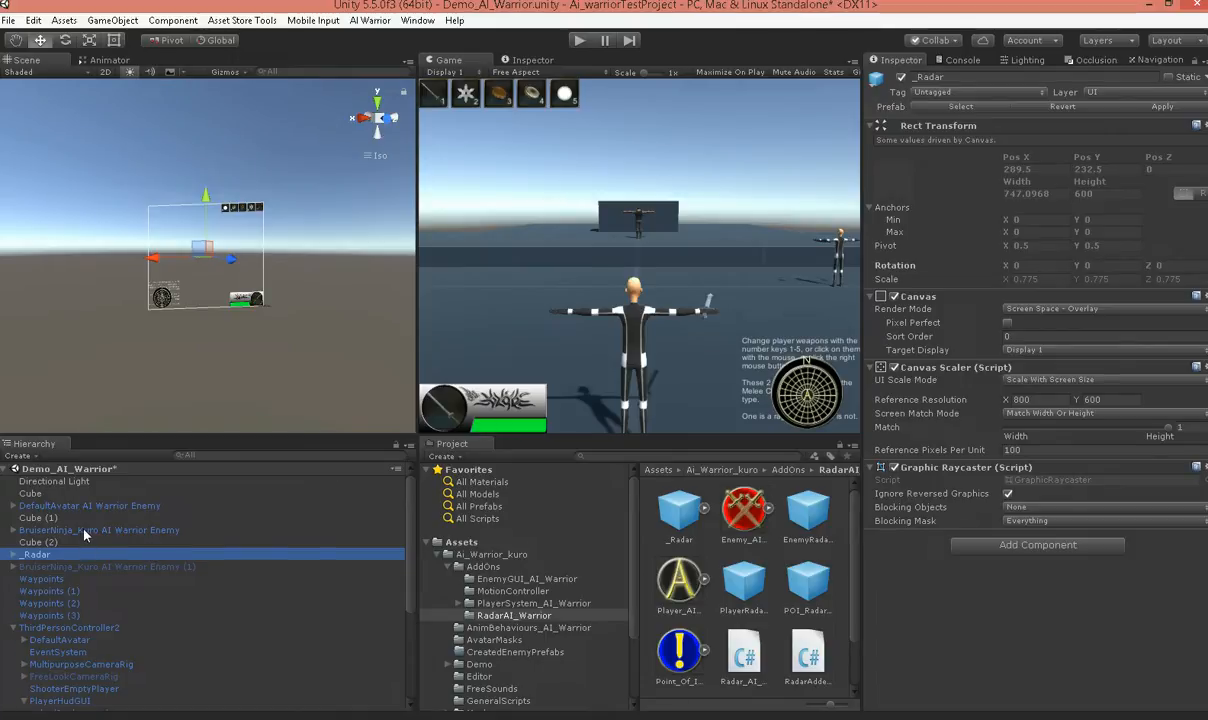
# Select BruiserNinja_Kuro, preview the POI and Player radar prefabs, and view its Radar Adder.
pyautogui.click(98, 529)
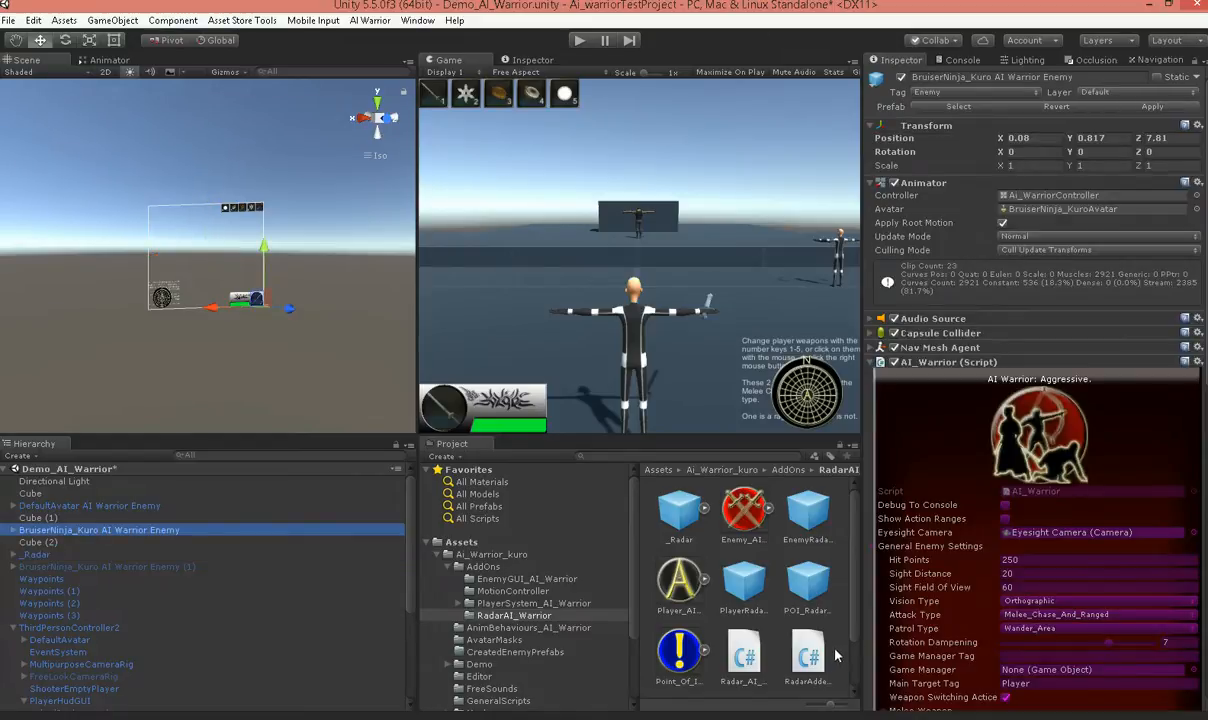
pyautogui.scroll(-3)
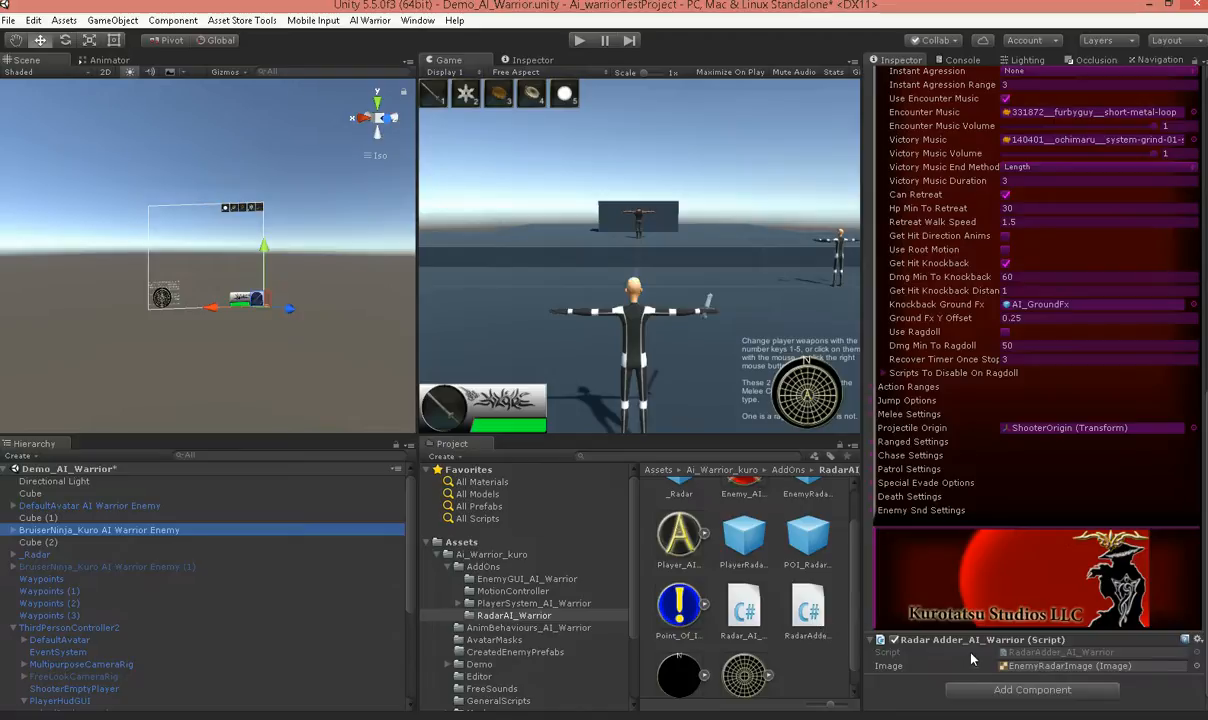
pyautogui.moveTo(930, 696)
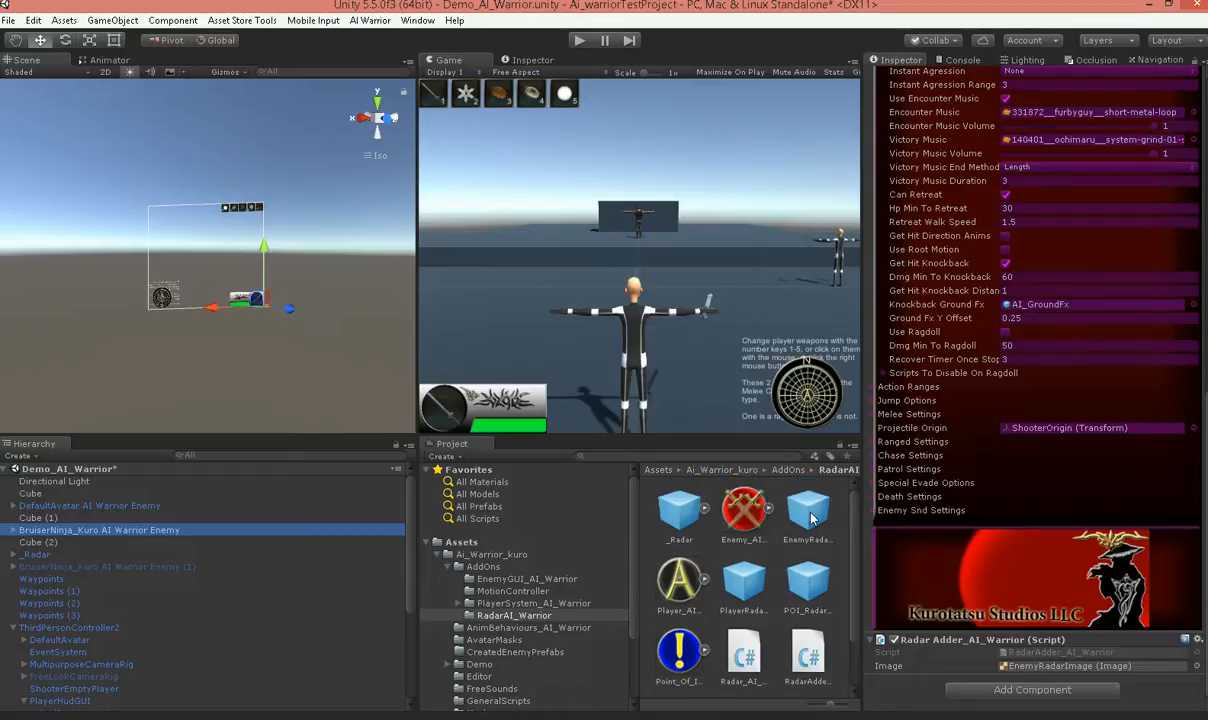
pyautogui.click(807, 582)
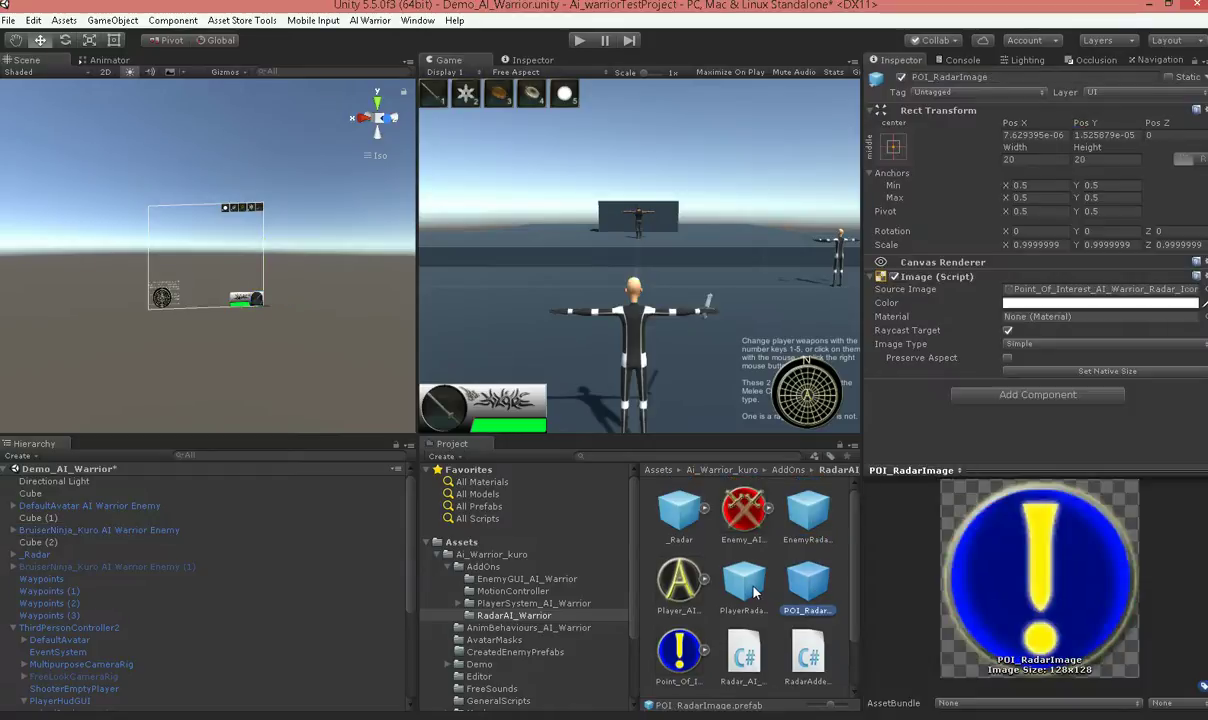
pyautogui.click(745, 583)
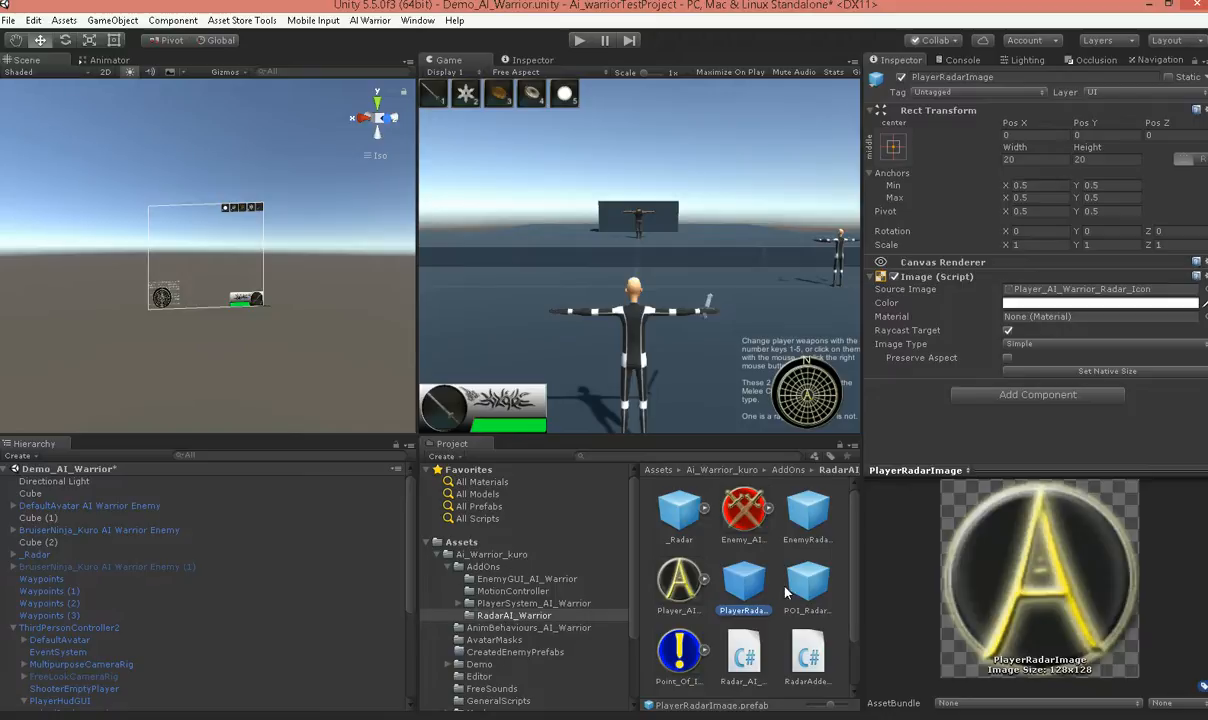
pyautogui.click(98, 529)
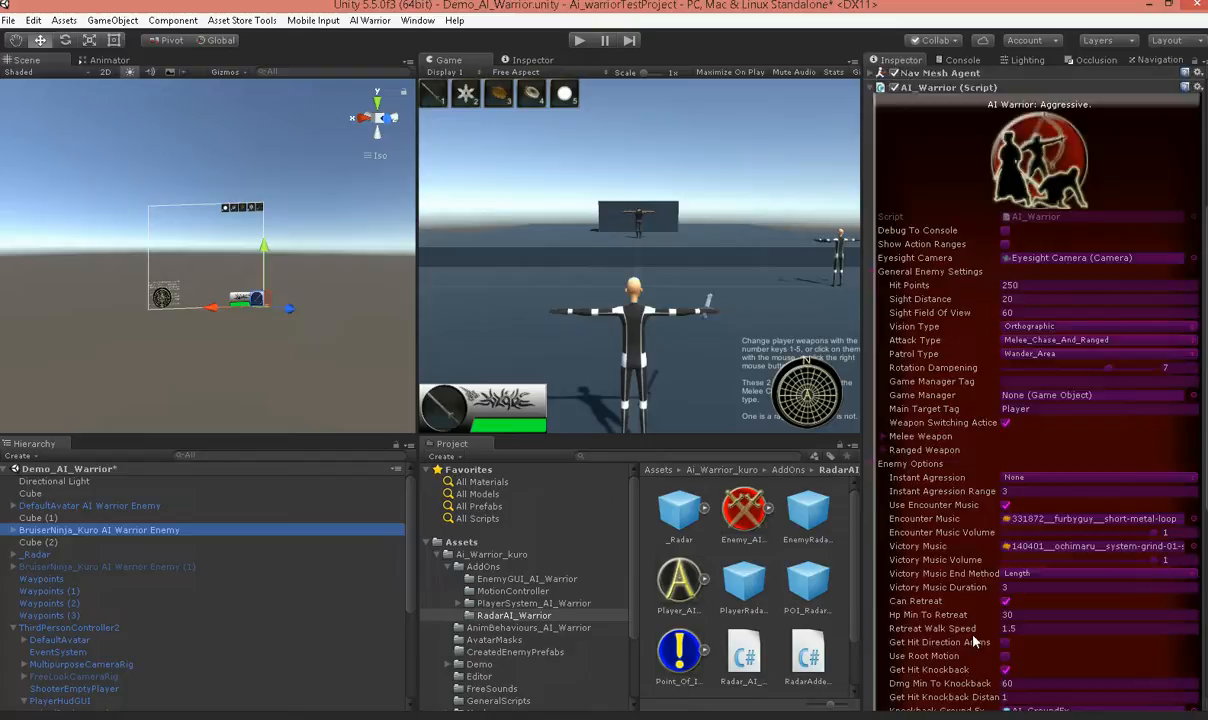
pyautogui.scroll(-3)
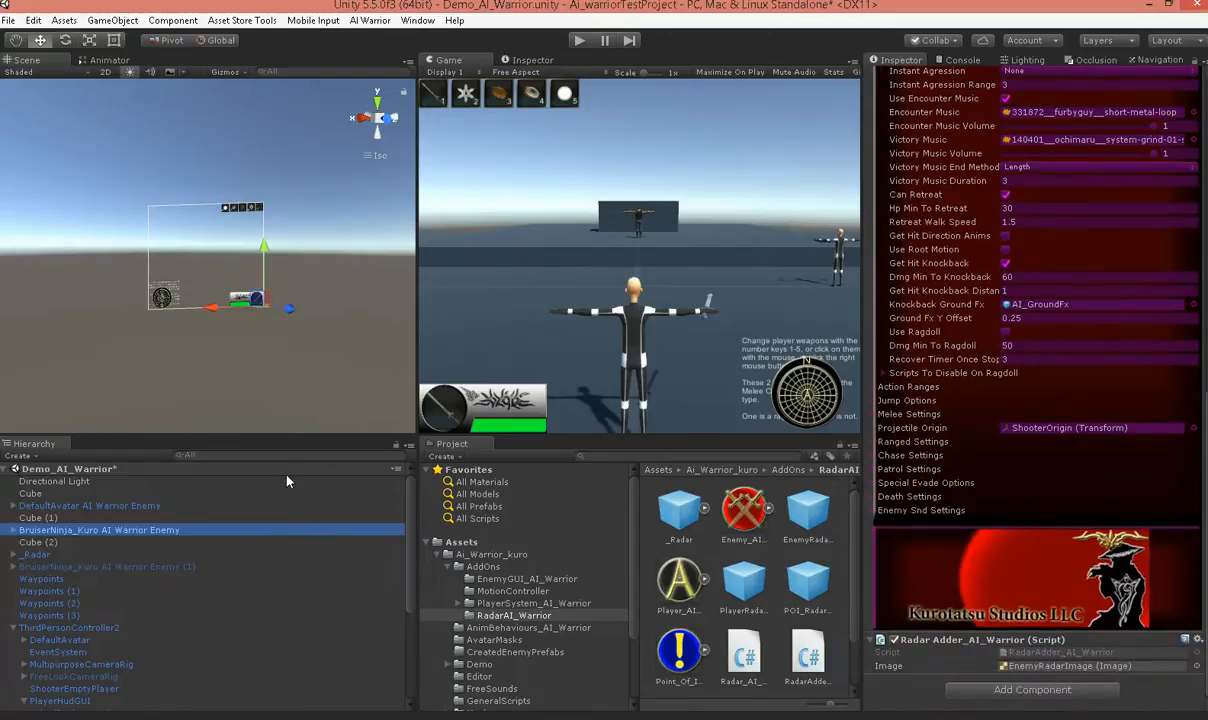
# Select Cube (1) and then Cube (2) in the scene Hierarchy.
pyautogui.click(38, 518)
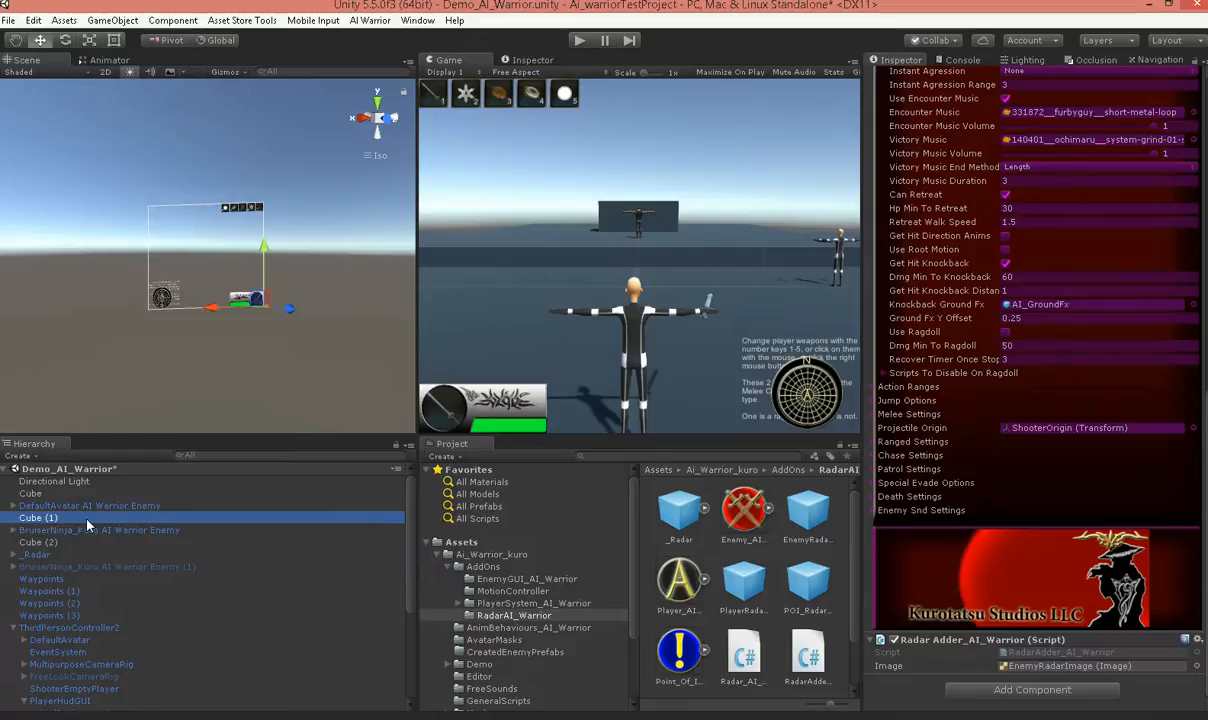
pyautogui.click(35, 518)
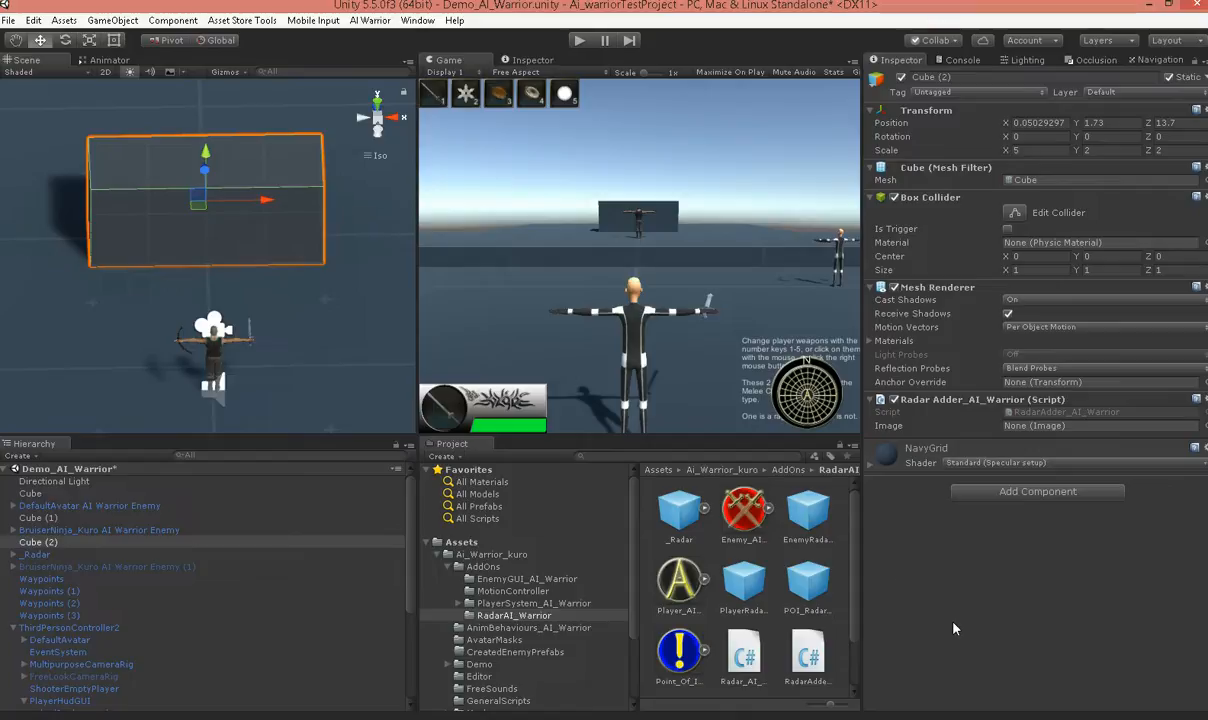
pyautogui.moveTo(811, 582)
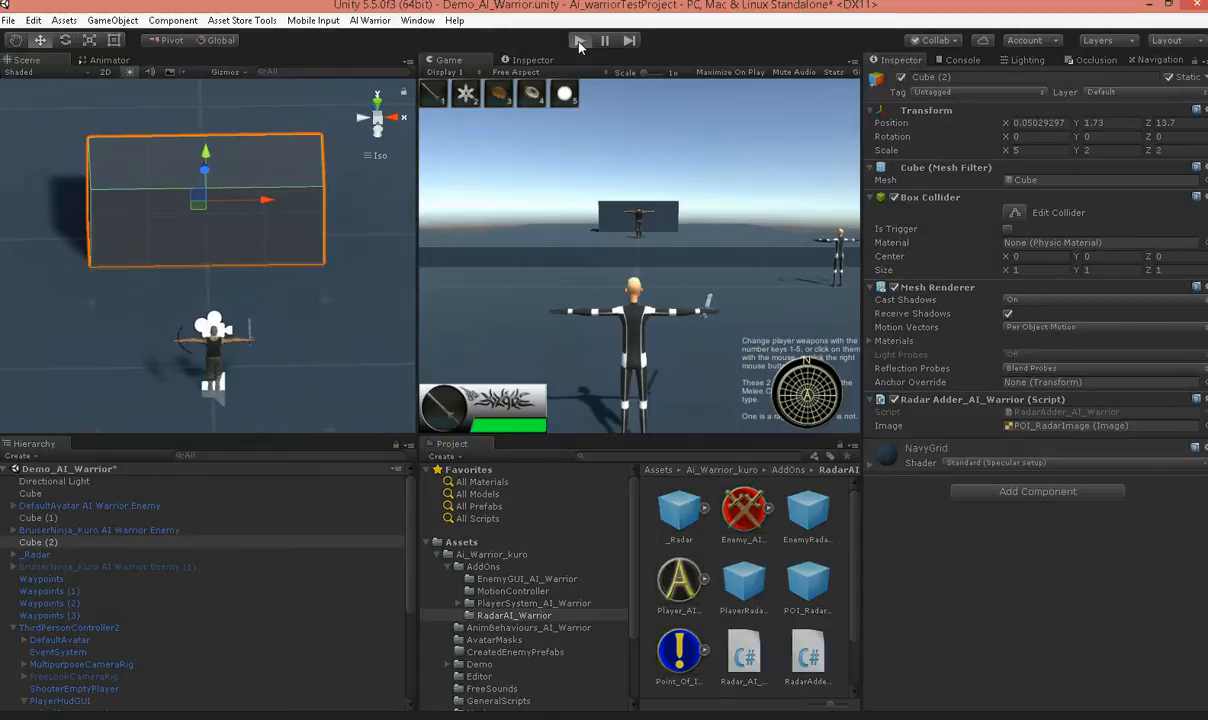
pyautogui.click(577, 40)
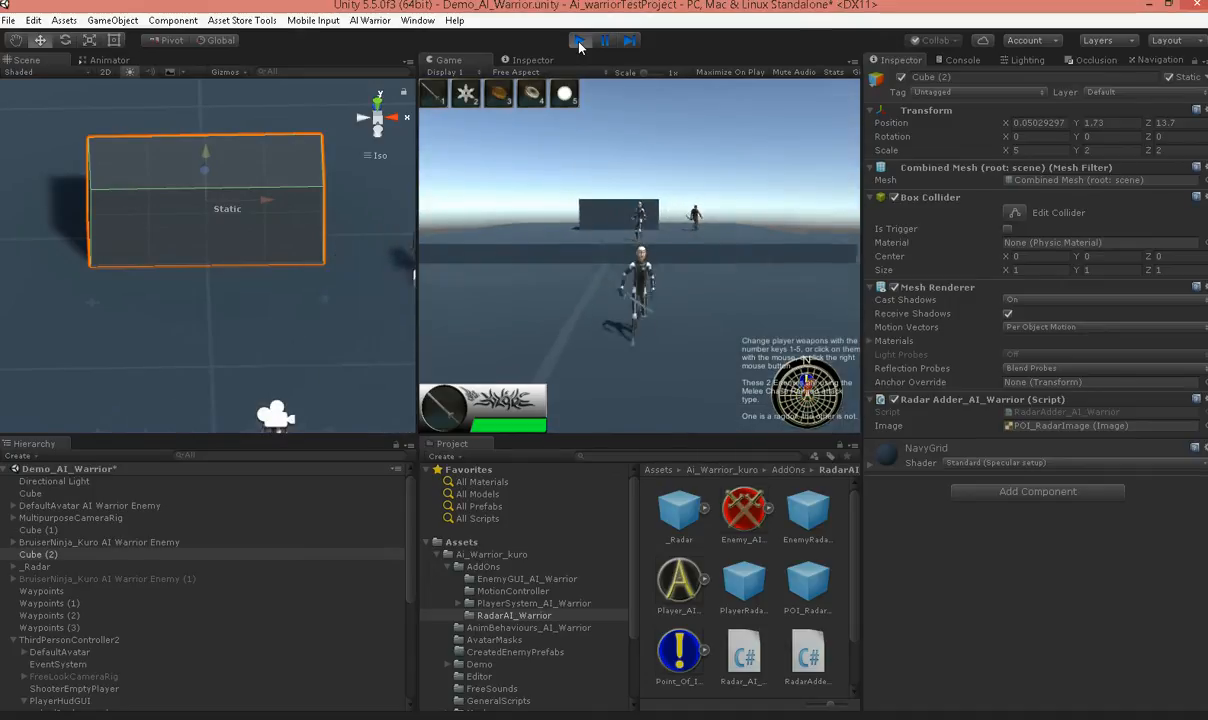
pyautogui.click(576, 40)
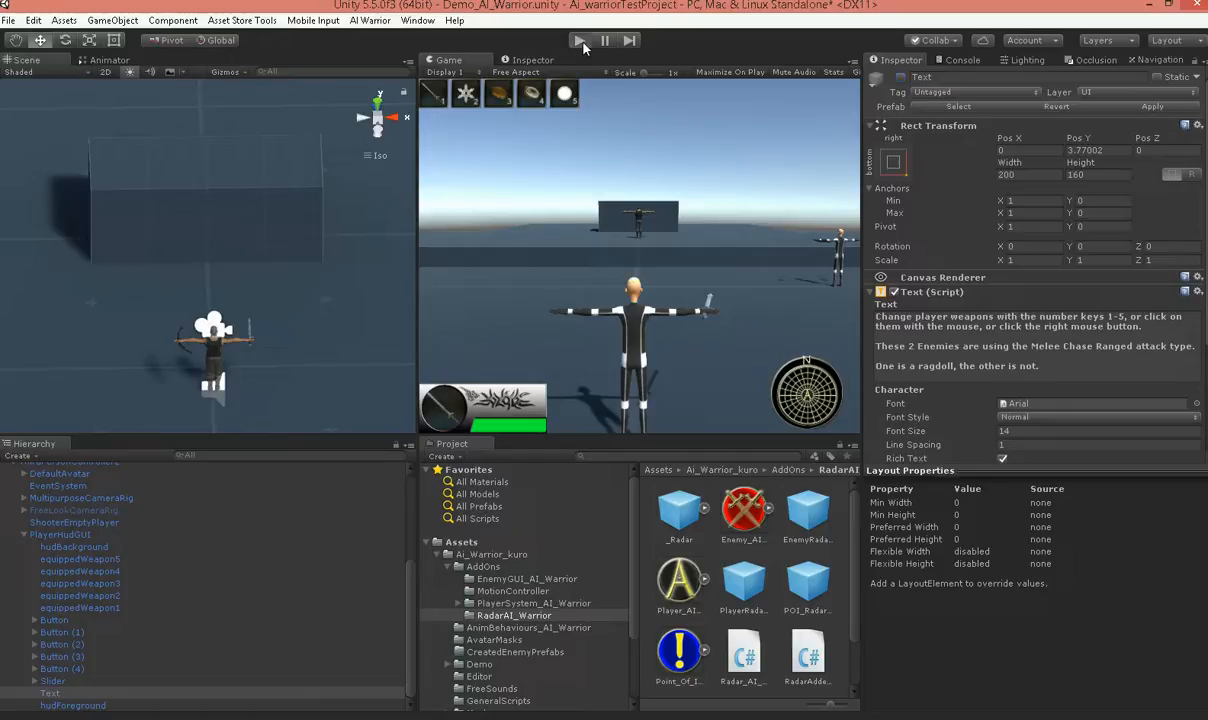
pyautogui.click(581, 39)
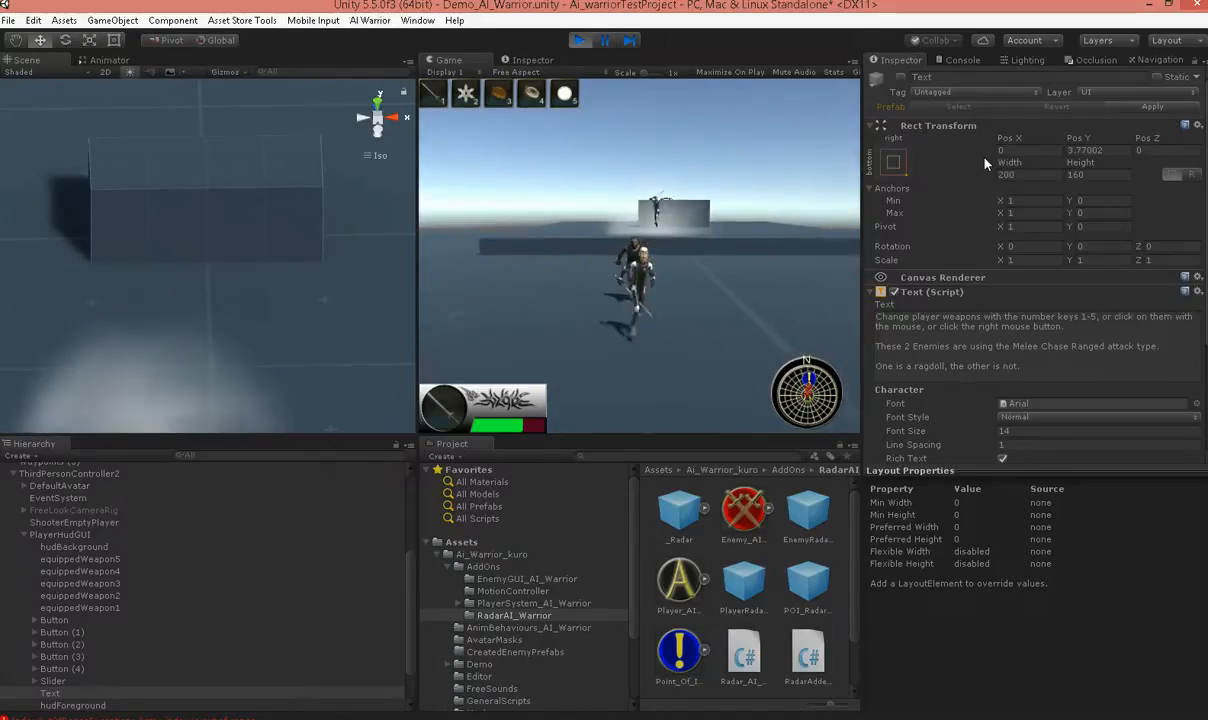
pyautogui.click(581, 40)
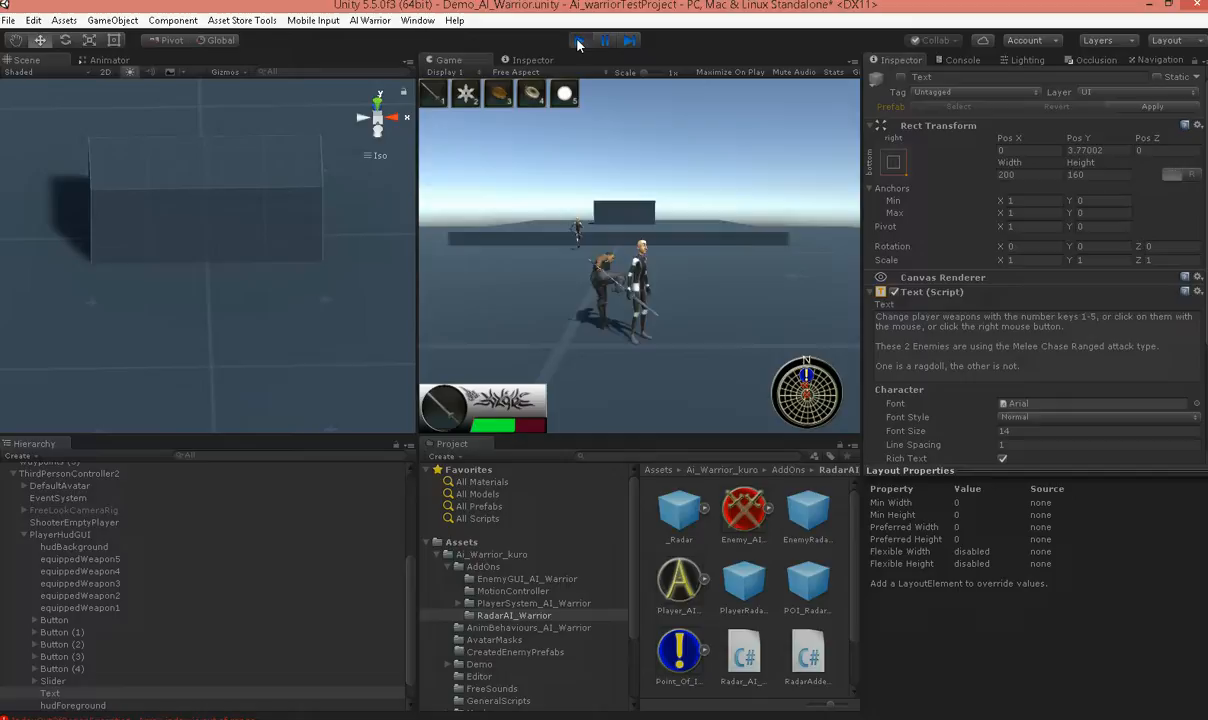
pyautogui.click(575, 40)
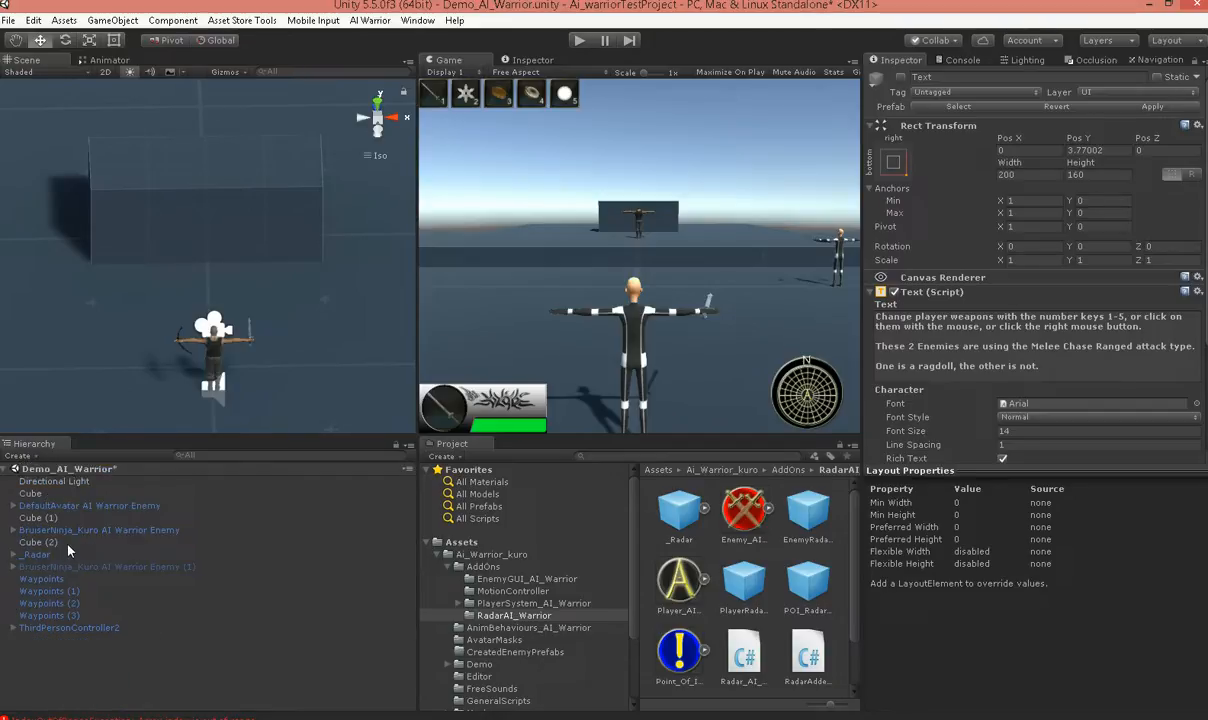
# Expand _Radar and display the Radar_AI_Warrior child's radar script settings.
pyautogui.click(33, 552)
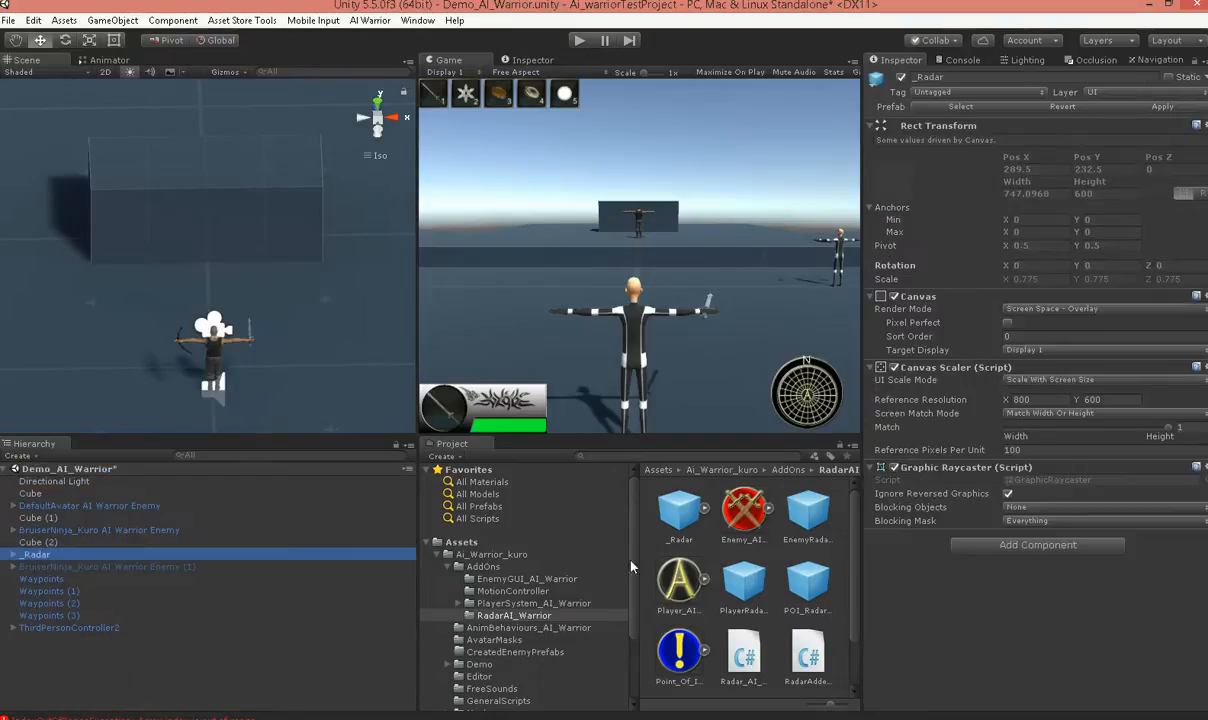
pyautogui.click(11, 553)
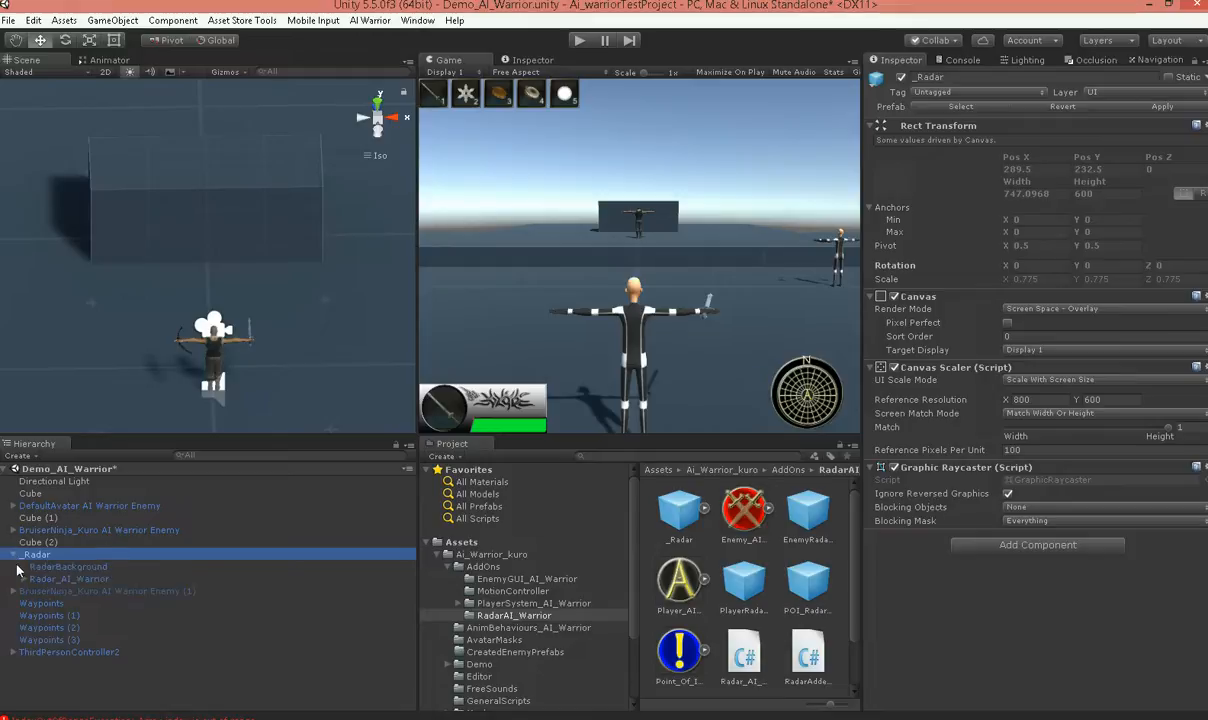
pyautogui.click(70, 578)
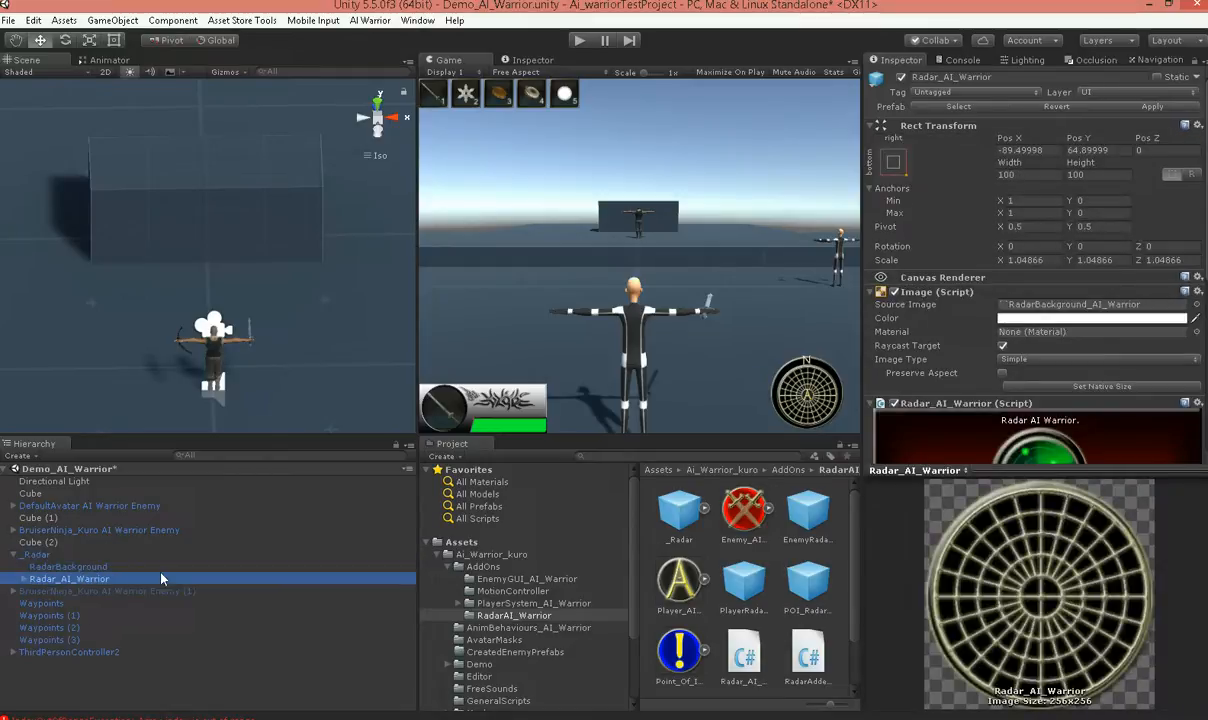
pyautogui.scroll(-3)
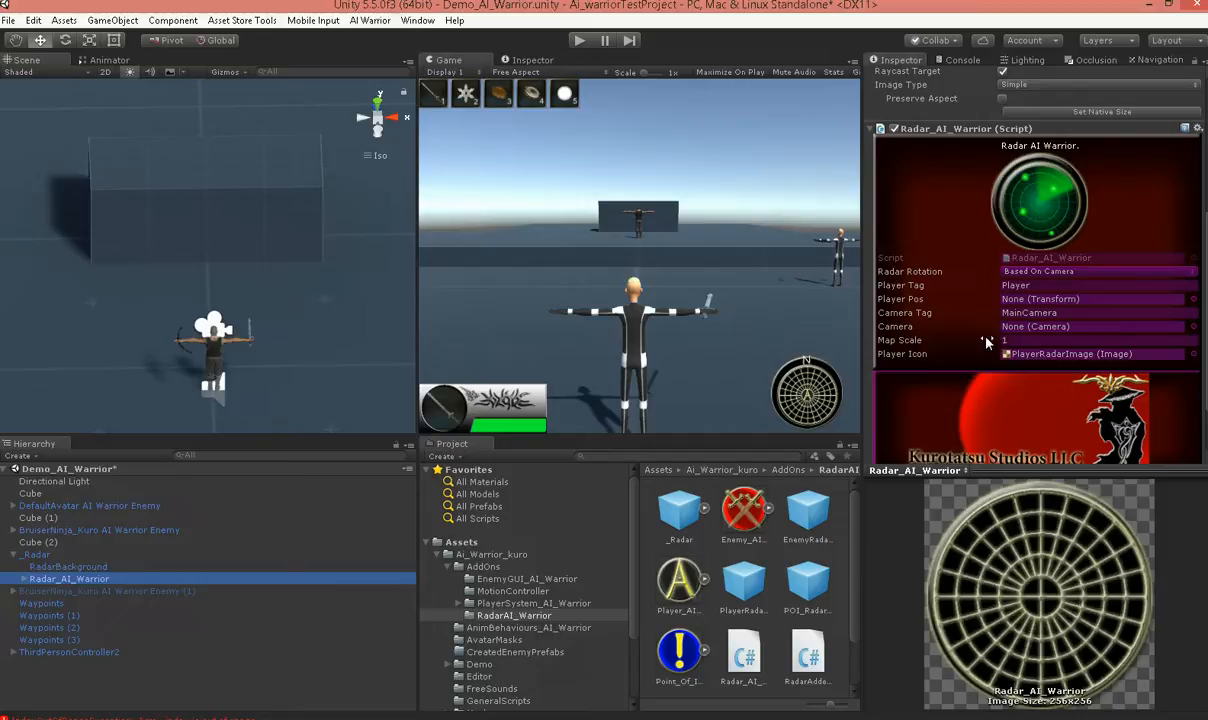
pyautogui.moveTo(983, 336)
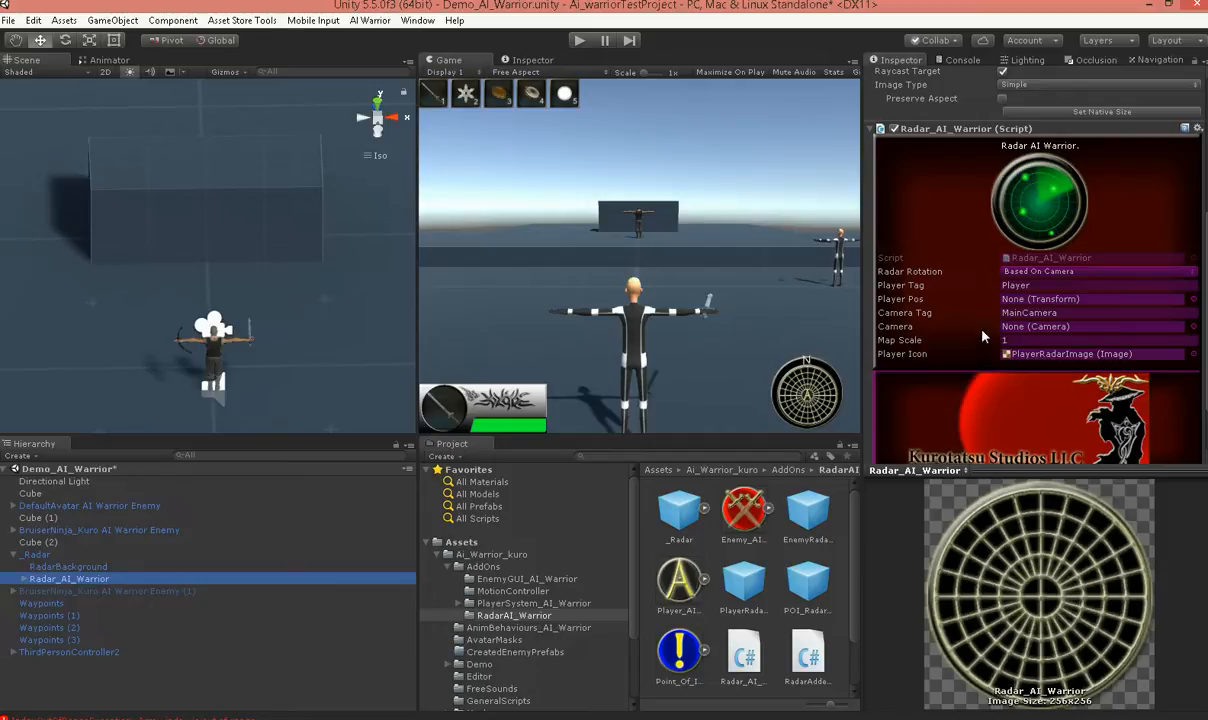
pyautogui.moveTo(912, 284)
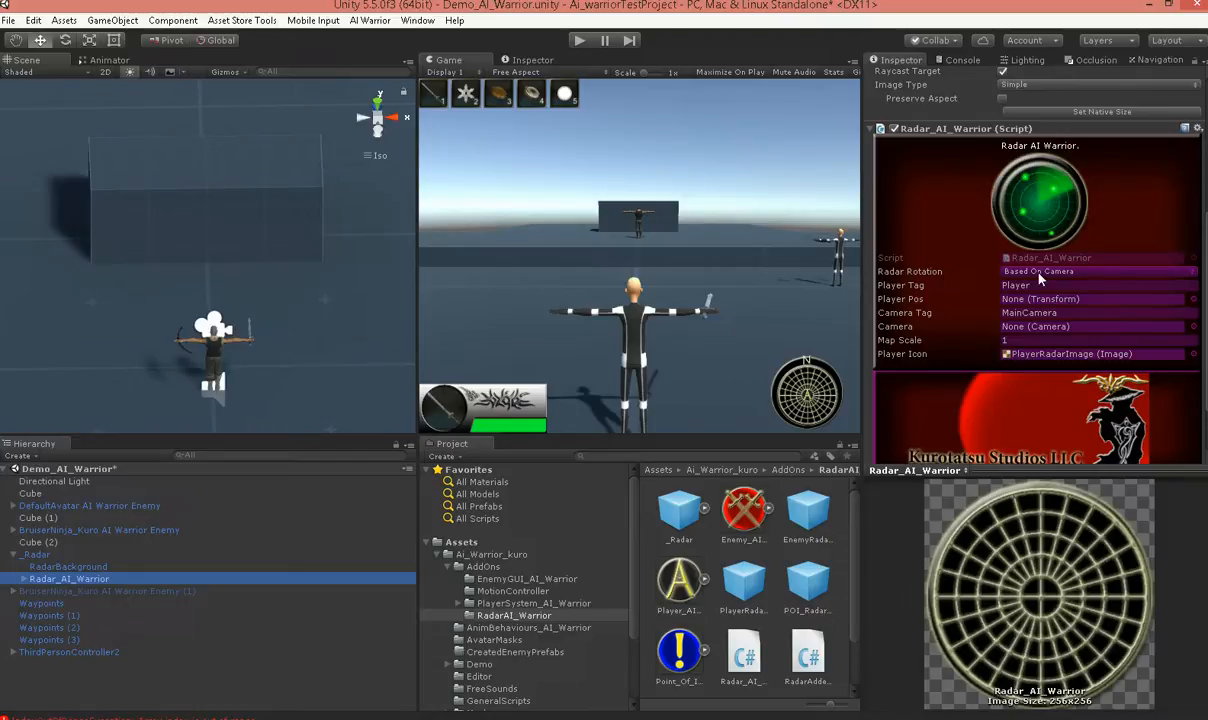
pyautogui.moveTo(797, 393)
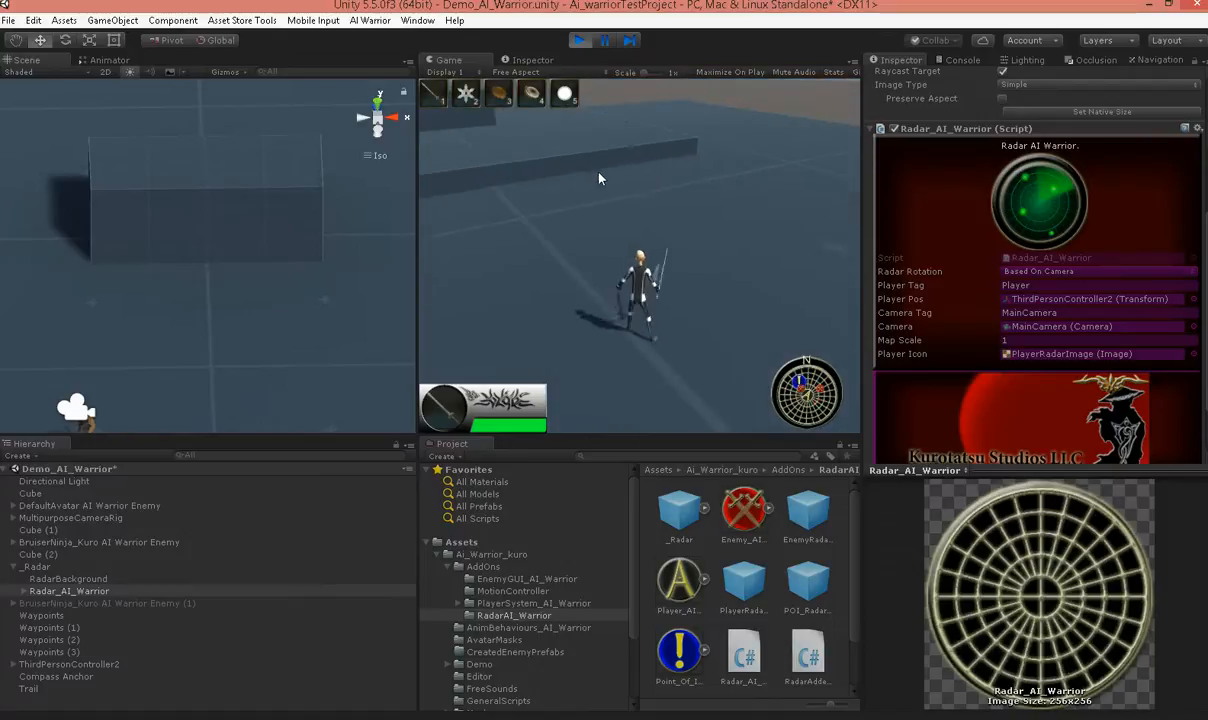
pyautogui.click(577, 40)
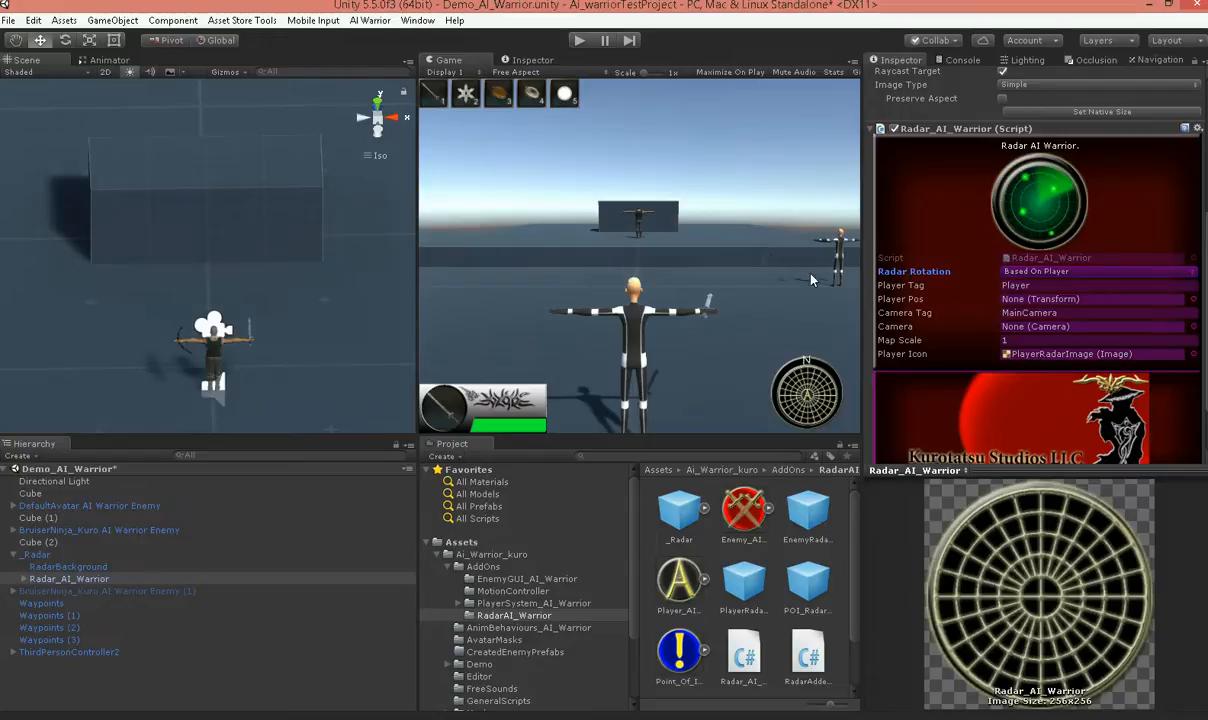
pyautogui.moveTo(1050, 313)
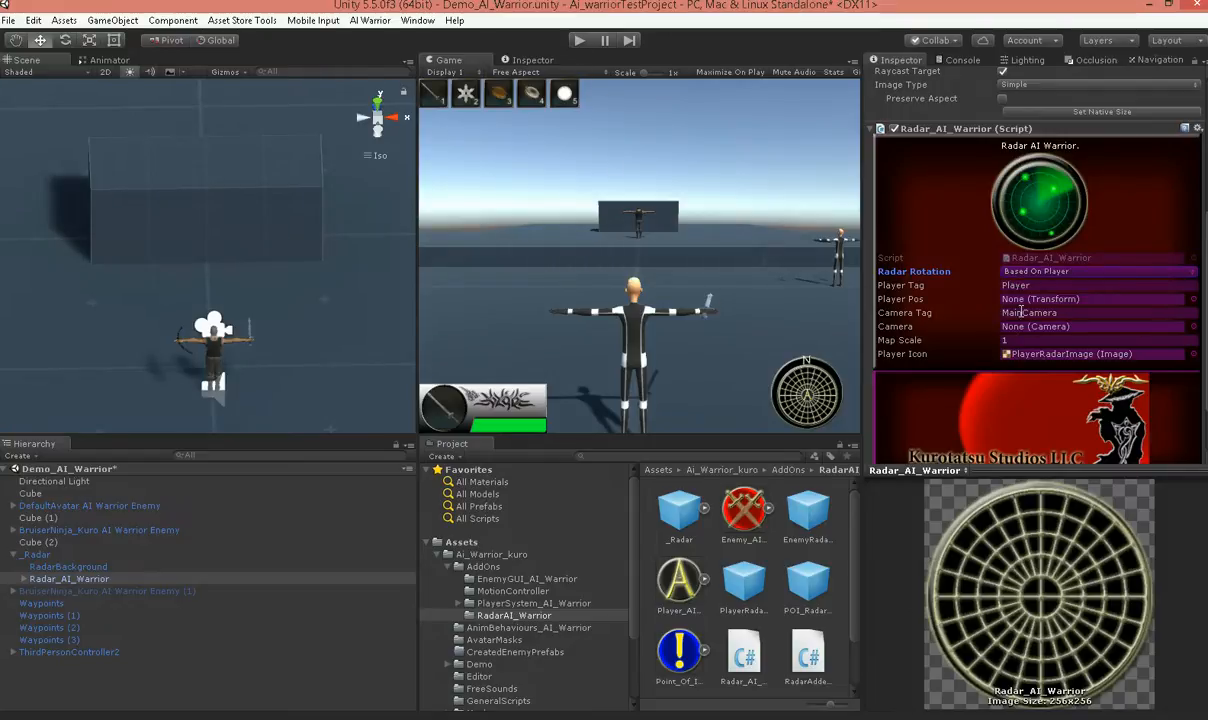
pyautogui.moveTo(1005, 299)
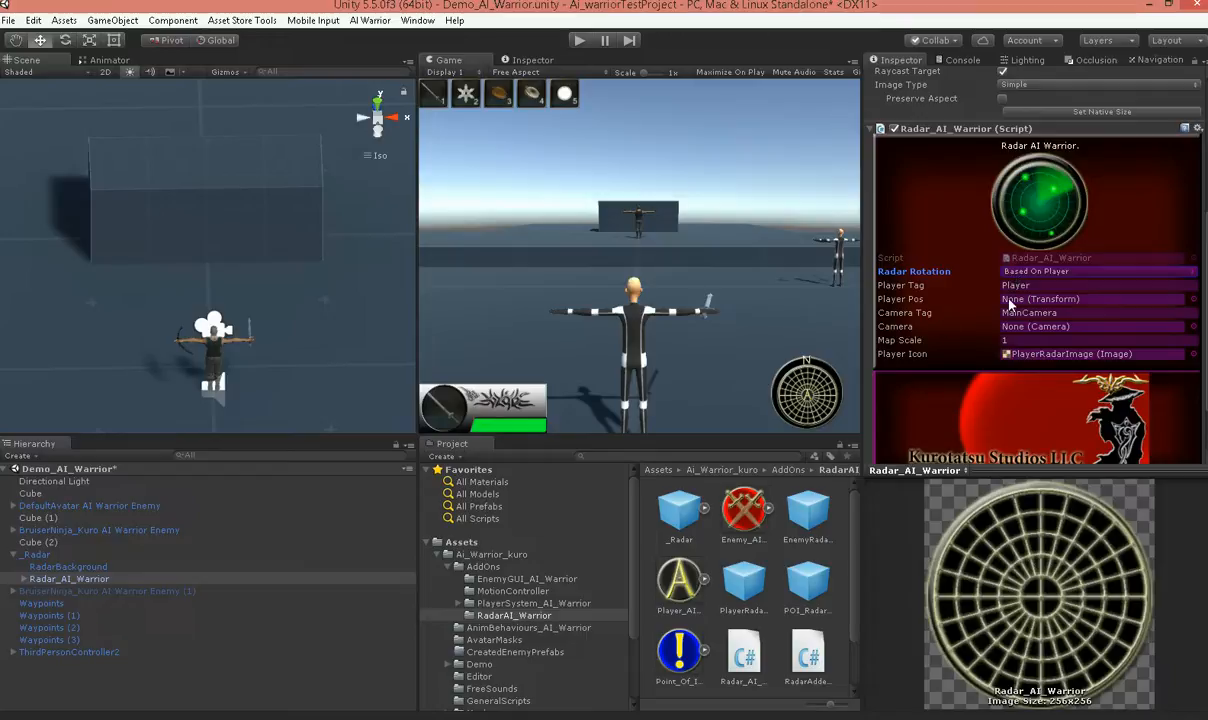
pyautogui.moveTo(1015, 339)
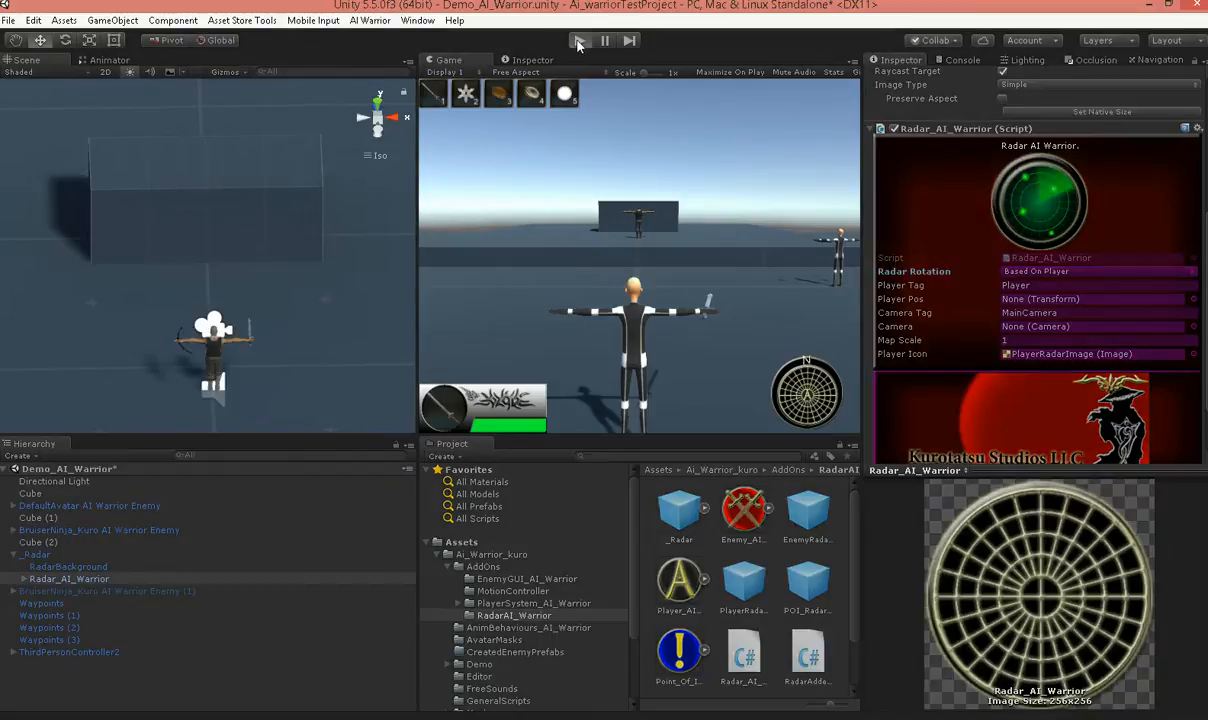
pyautogui.click(580, 40)
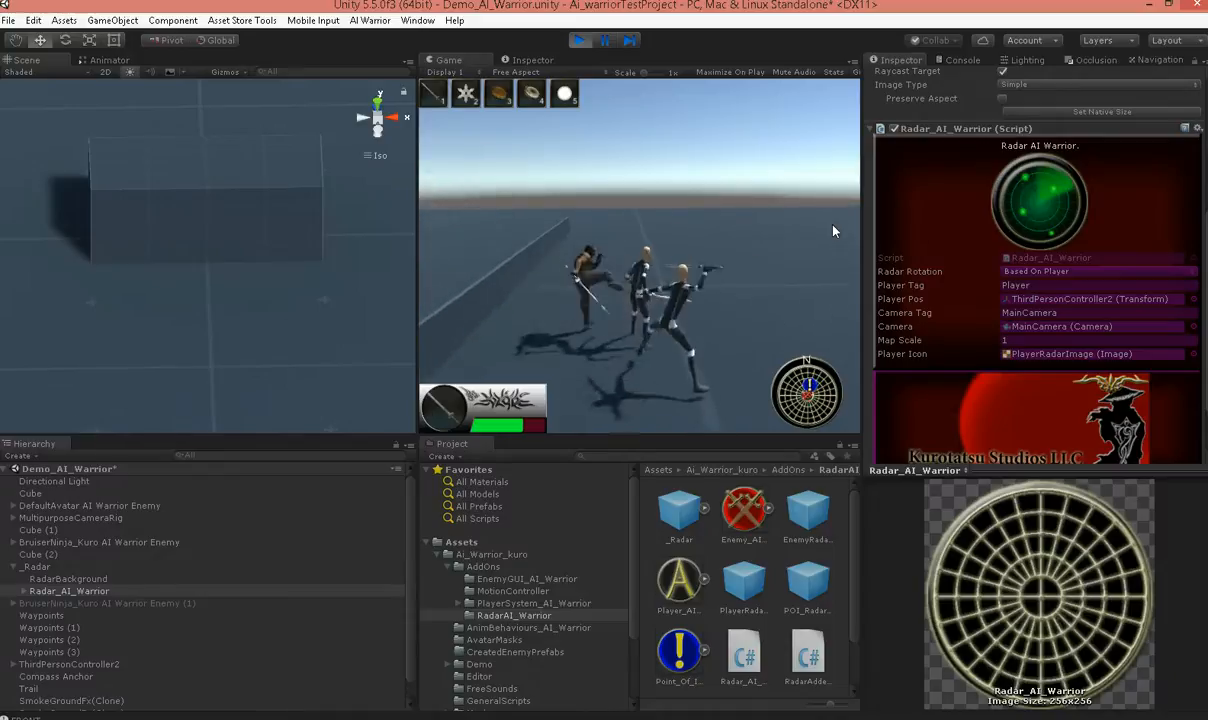
pyautogui.click(572, 40)
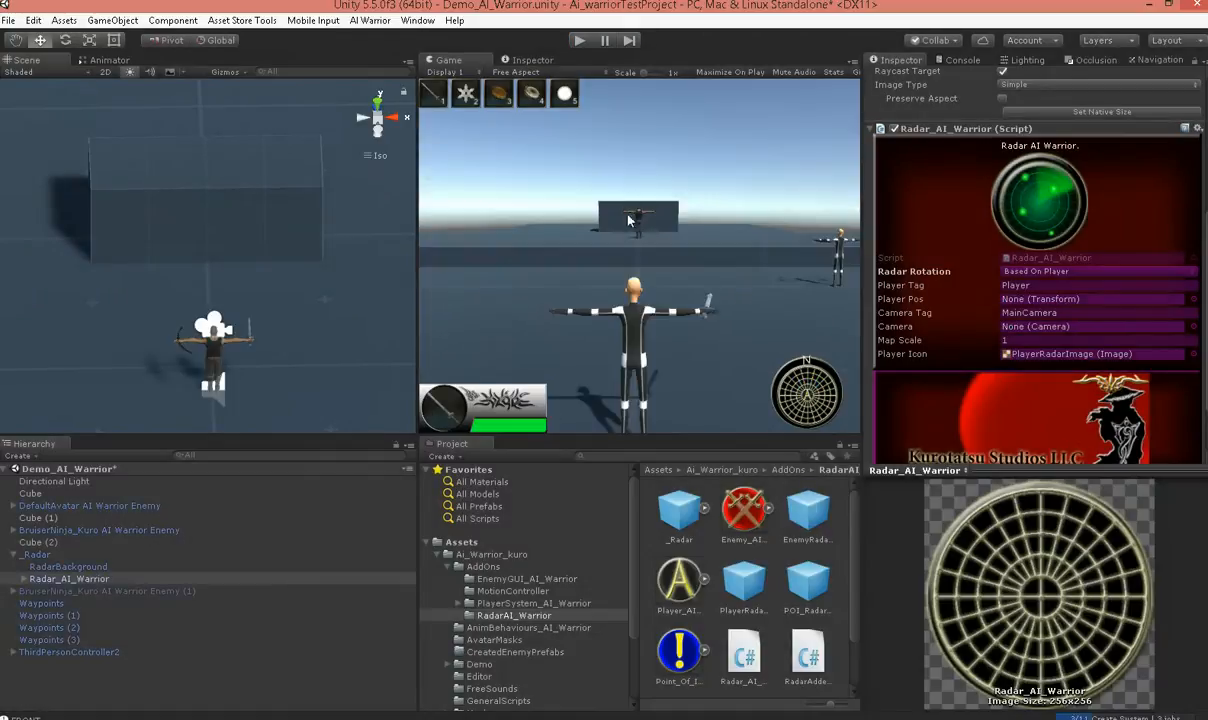
pyautogui.moveTo(634, 228)
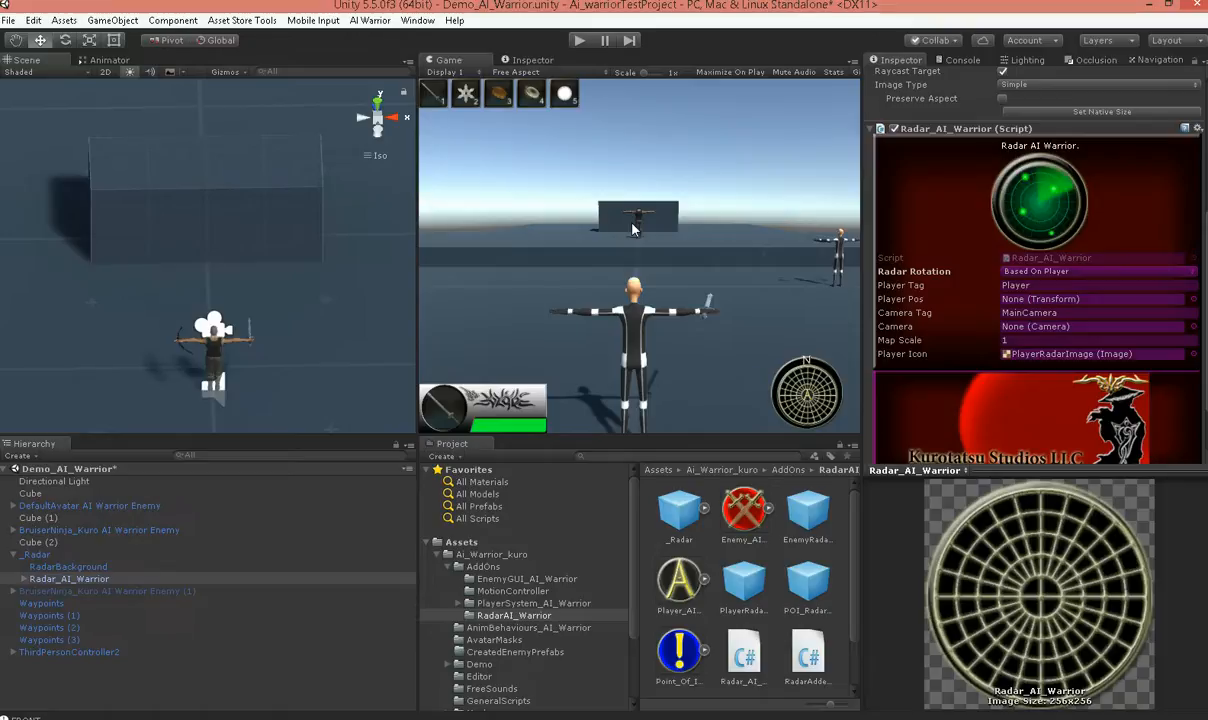
# Review the RadarAdder_AI_Warrior script source, then view the crossed-swords EnemyRadarImage prefab.
pyautogui.click(36, 549)
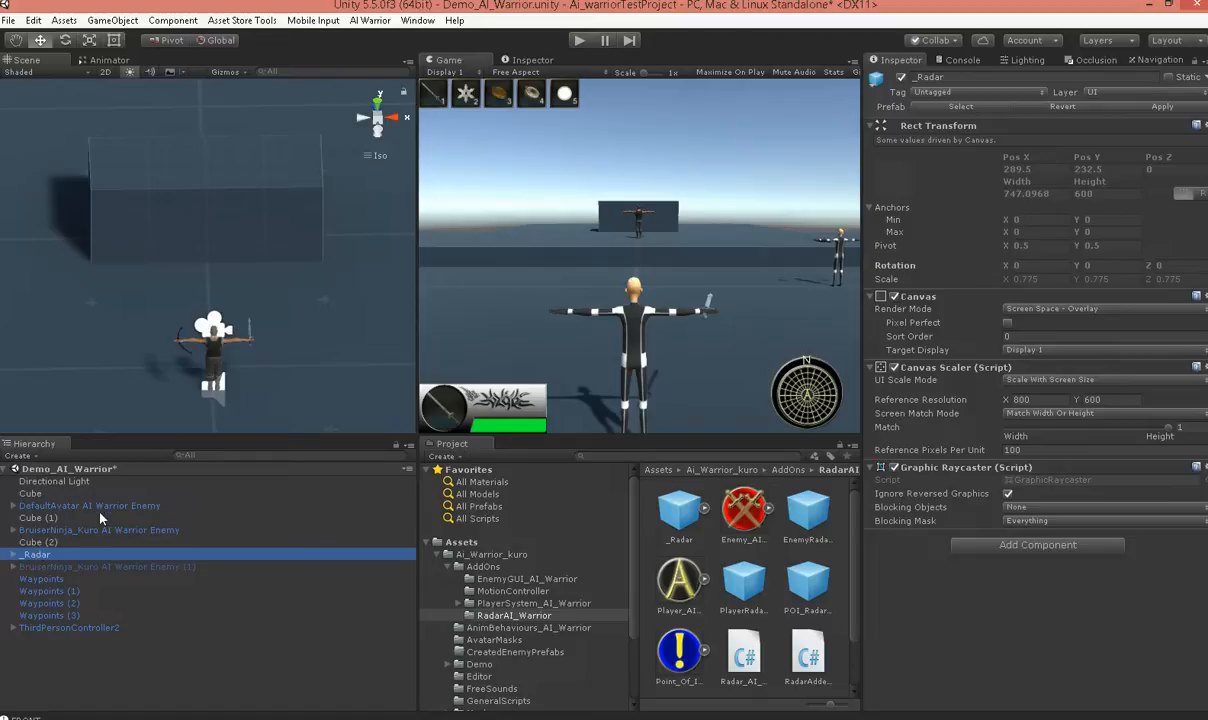
pyautogui.click(808, 655)
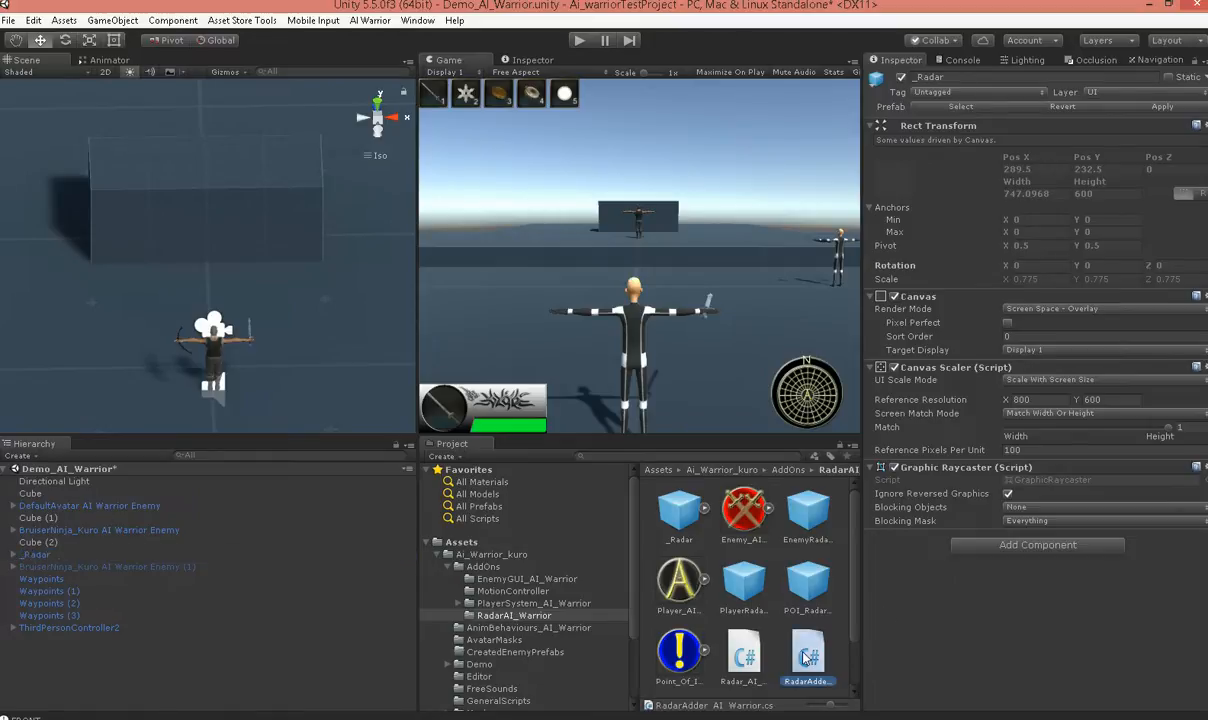
pyautogui.click(806, 654)
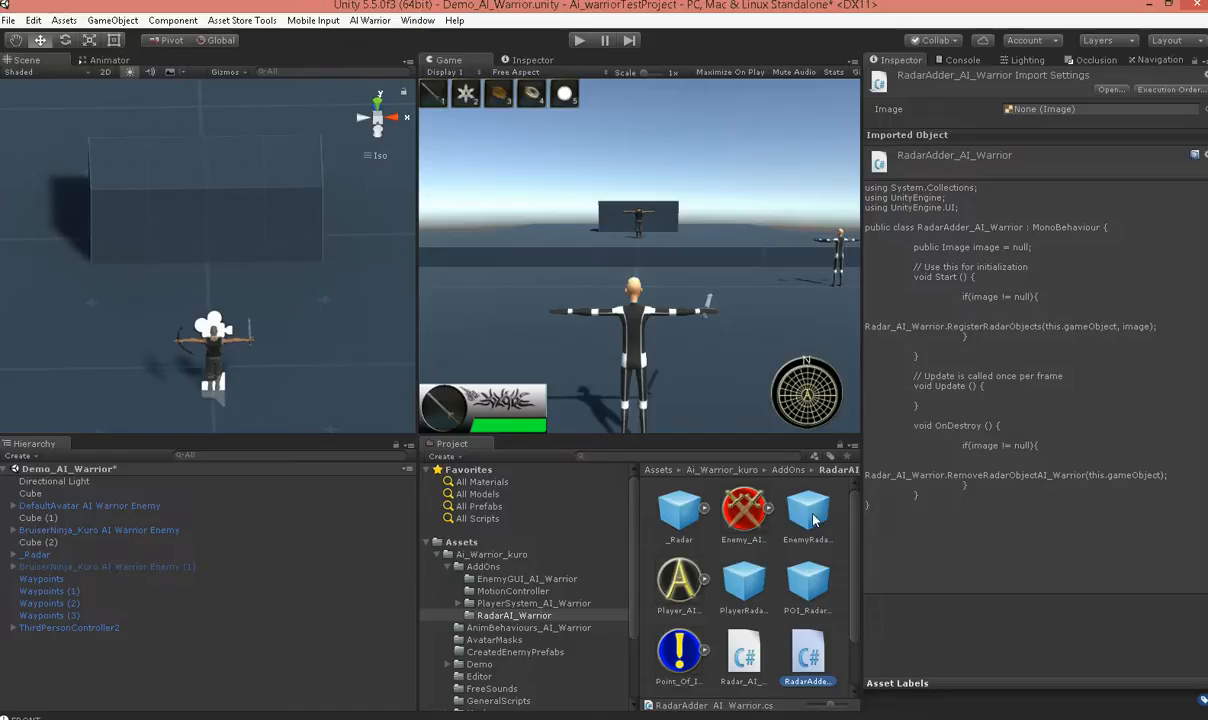
pyautogui.click(806, 510)
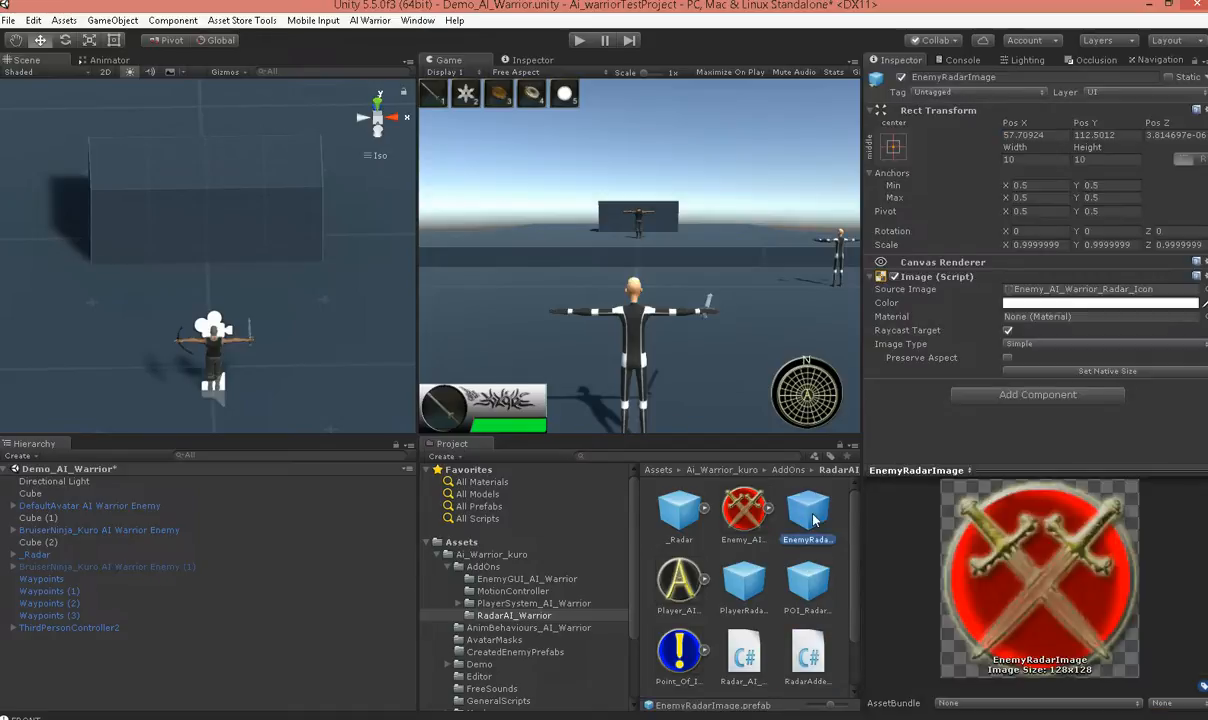
pyautogui.moveTo(121, 668)
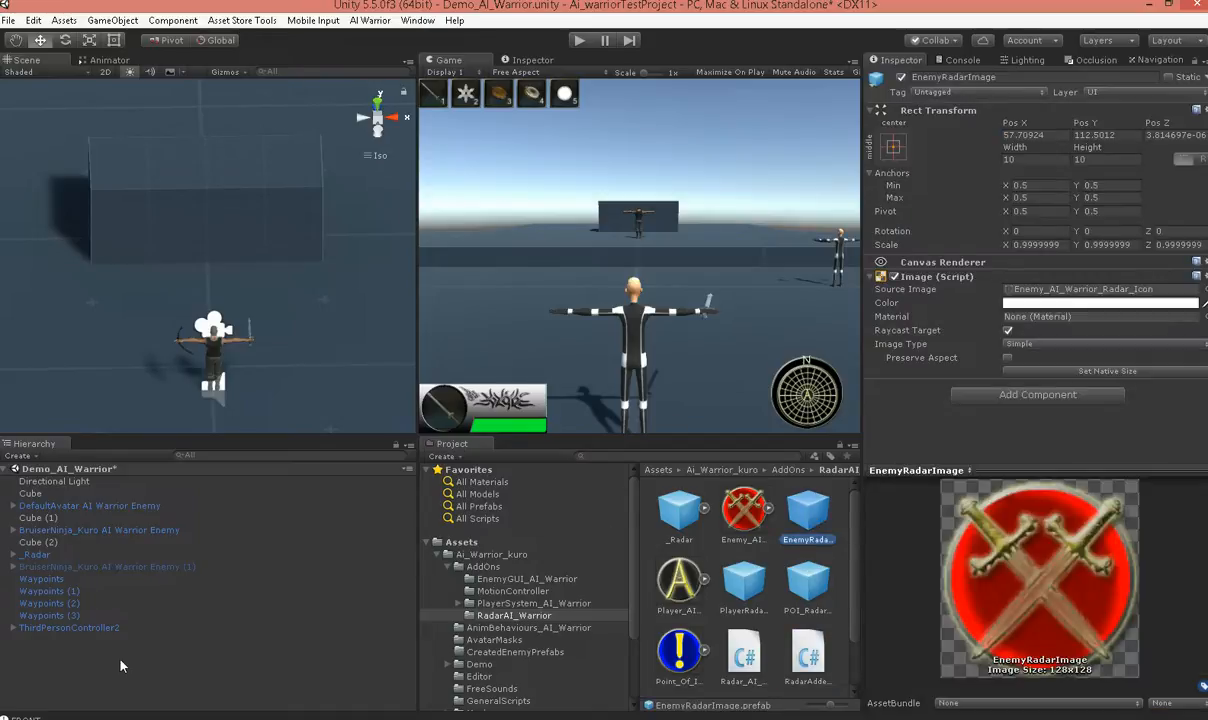
# Create a UI Image under _Radar with the Enemy_AI_Warrior_Radar_Icon, sized 10 by 10.
pyautogui.rightClick(120, 666)
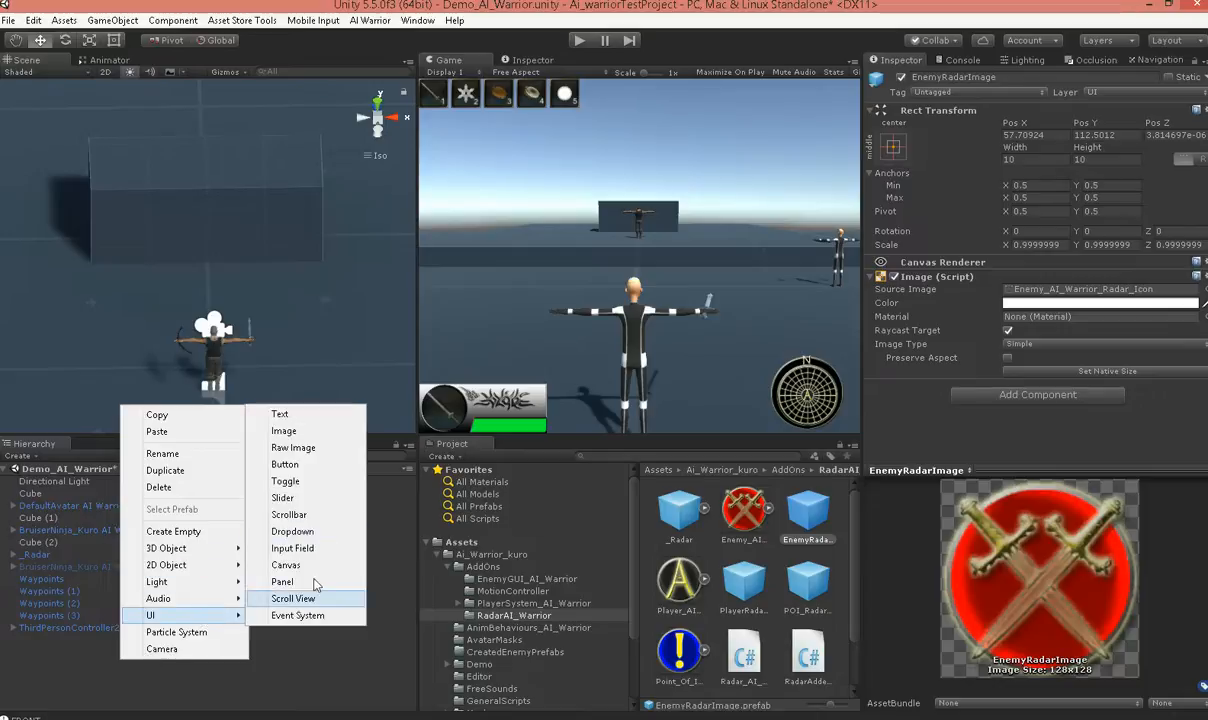
pyautogui.click(279, 430)
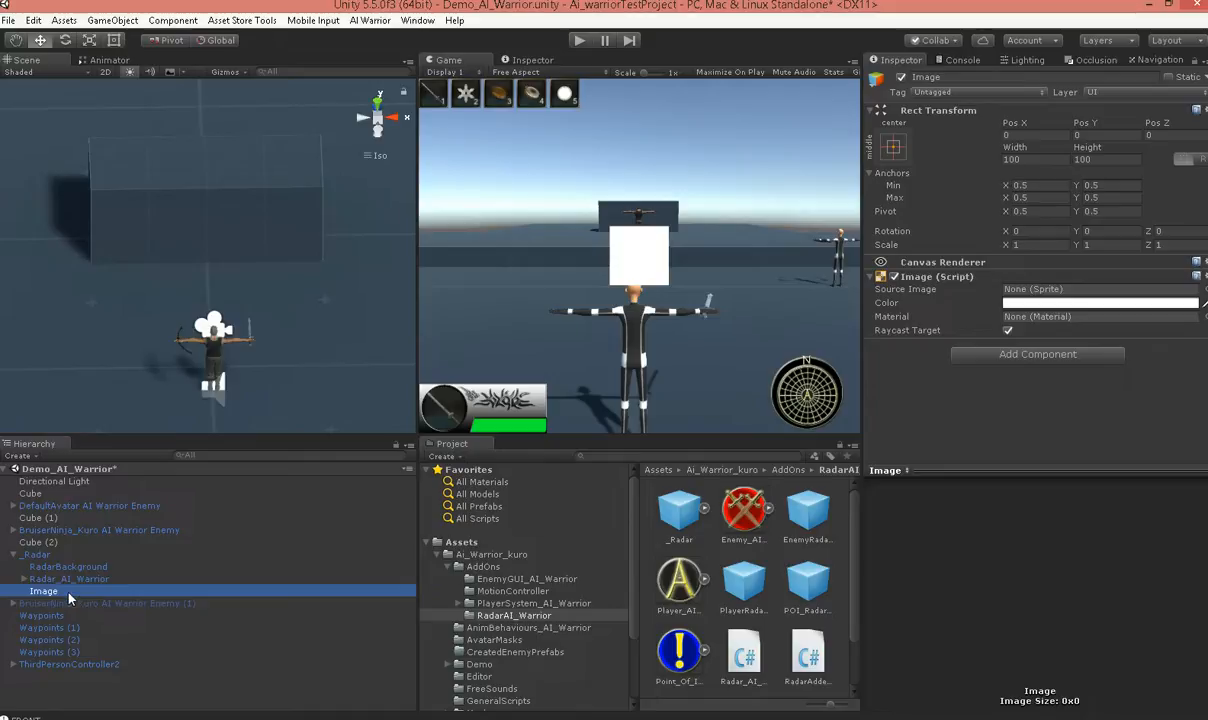
pyautogui.moveTo(744, 512)
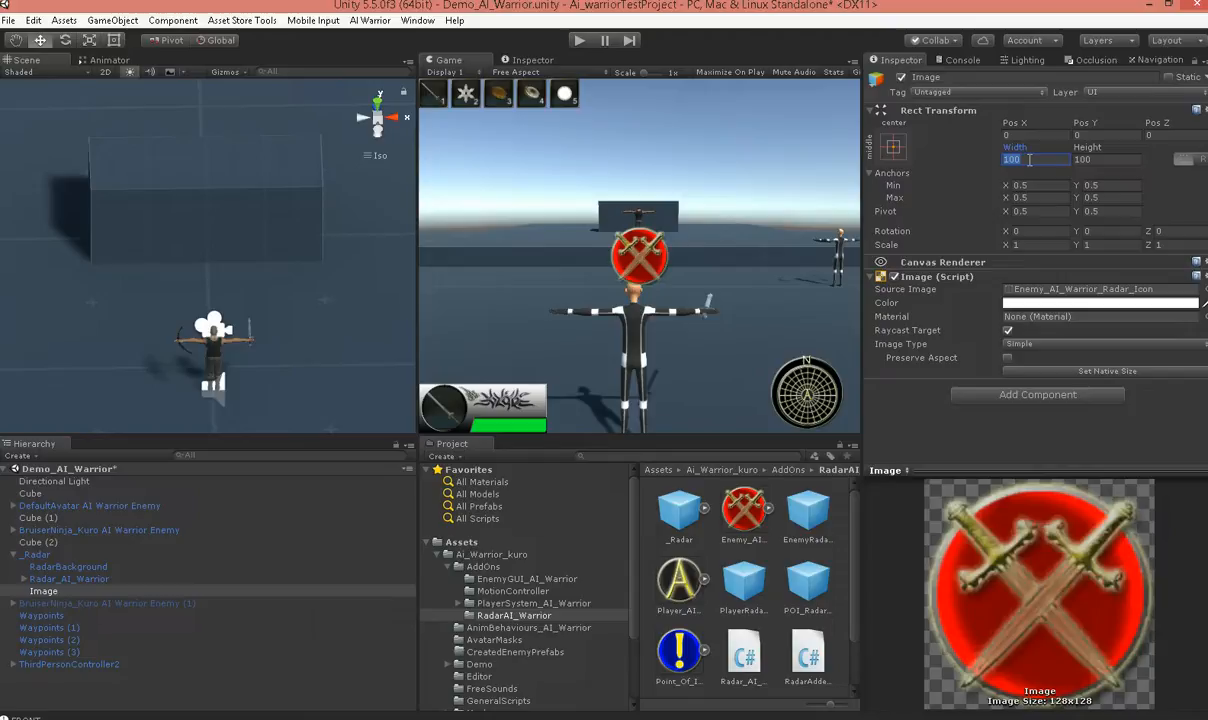
pyautogui.write('10')
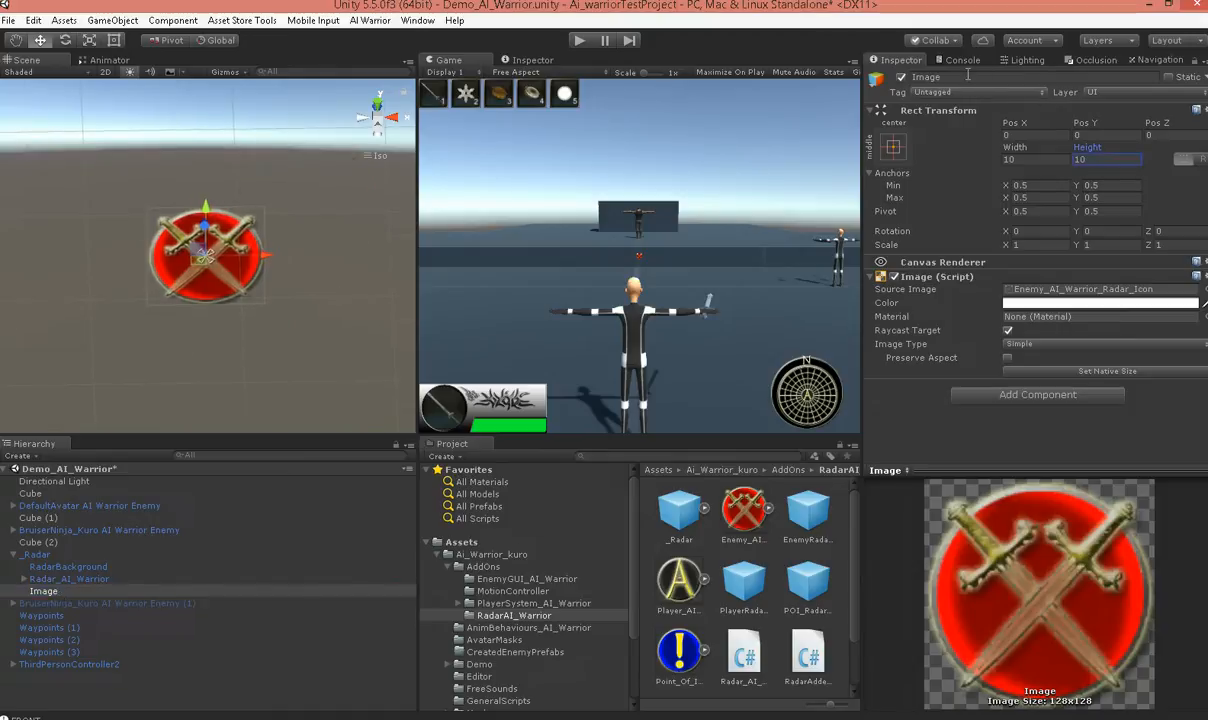
# Rename the image to Boss, save it as a prefab, and resize the prefab to 15 by 15.
pyautogui.click(940, 77)
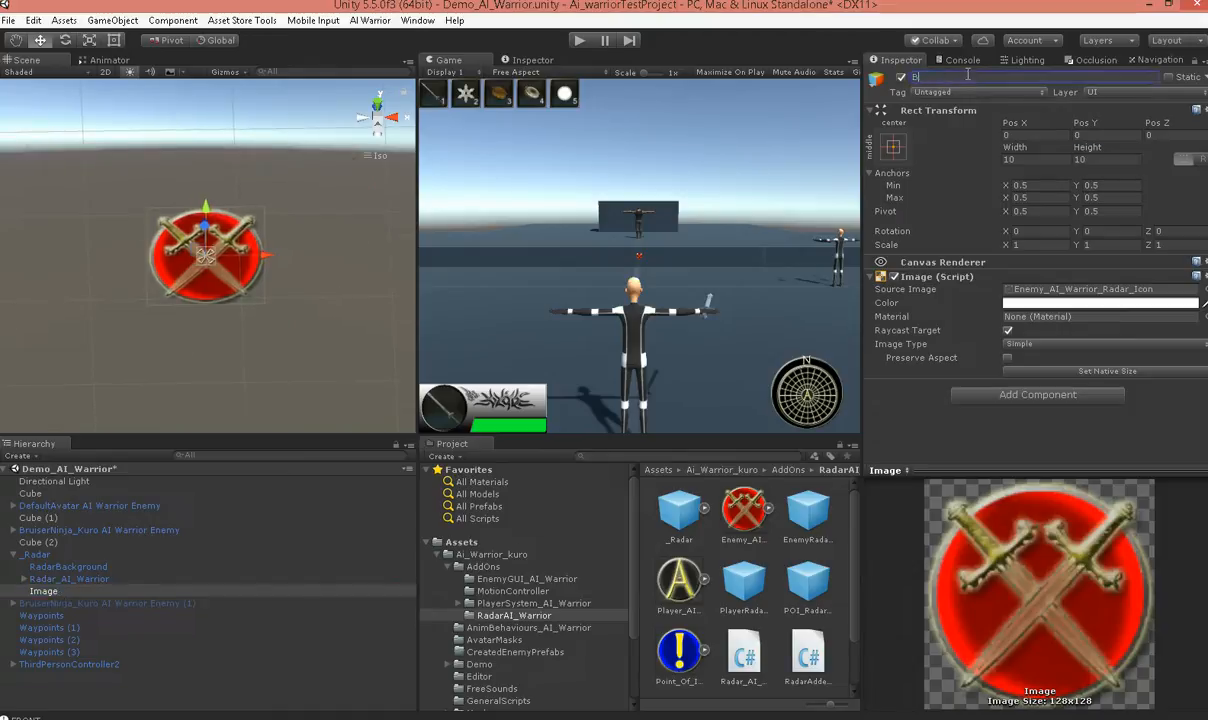
pyautogui.write('Boss')
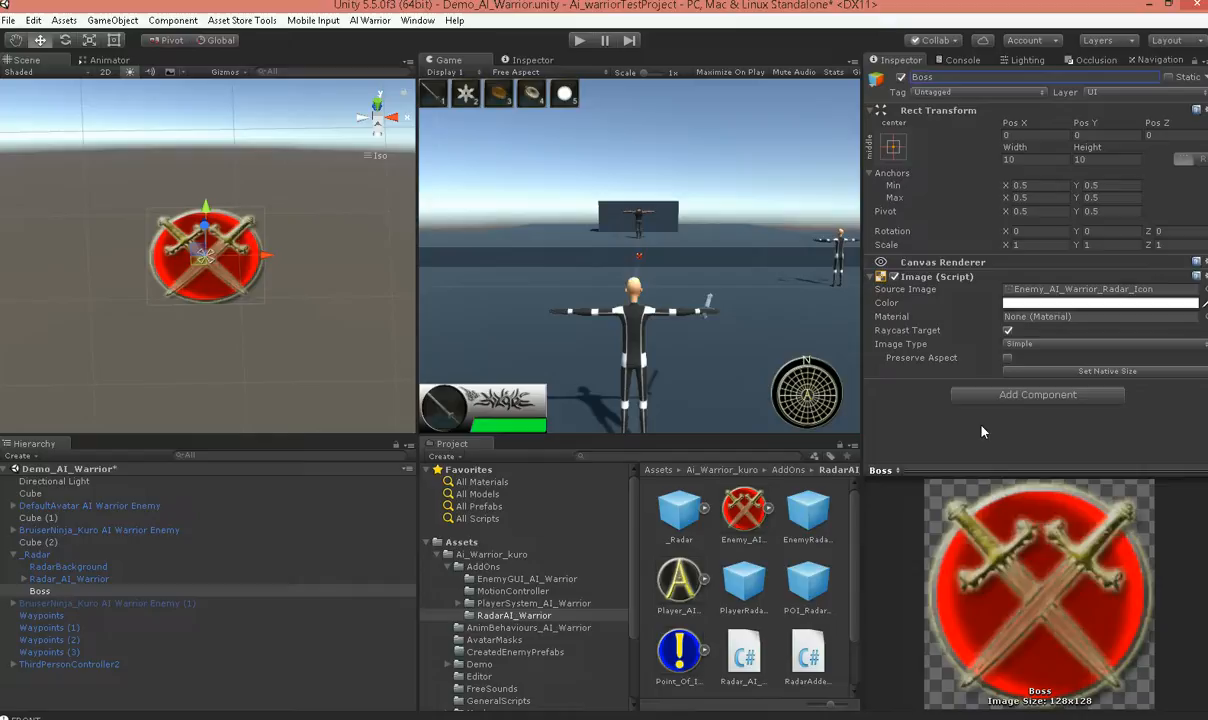
pyautogui.moveTo(756, 603)
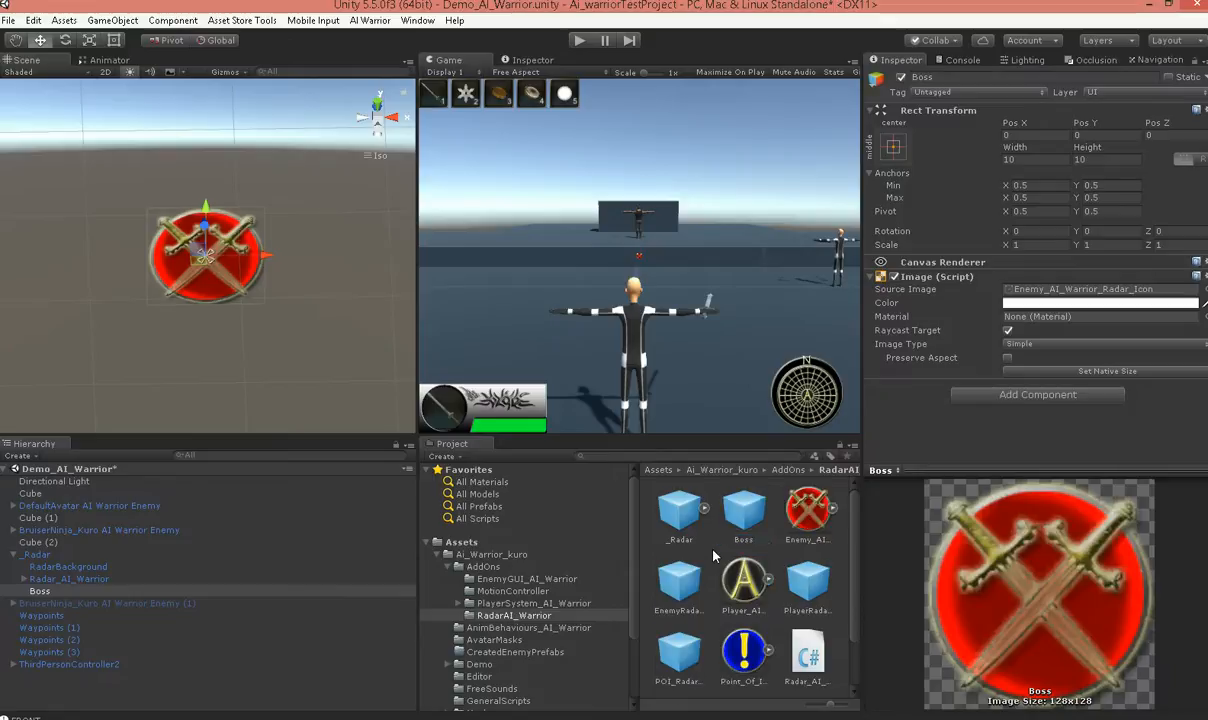
pyautogui.click(744, 513)
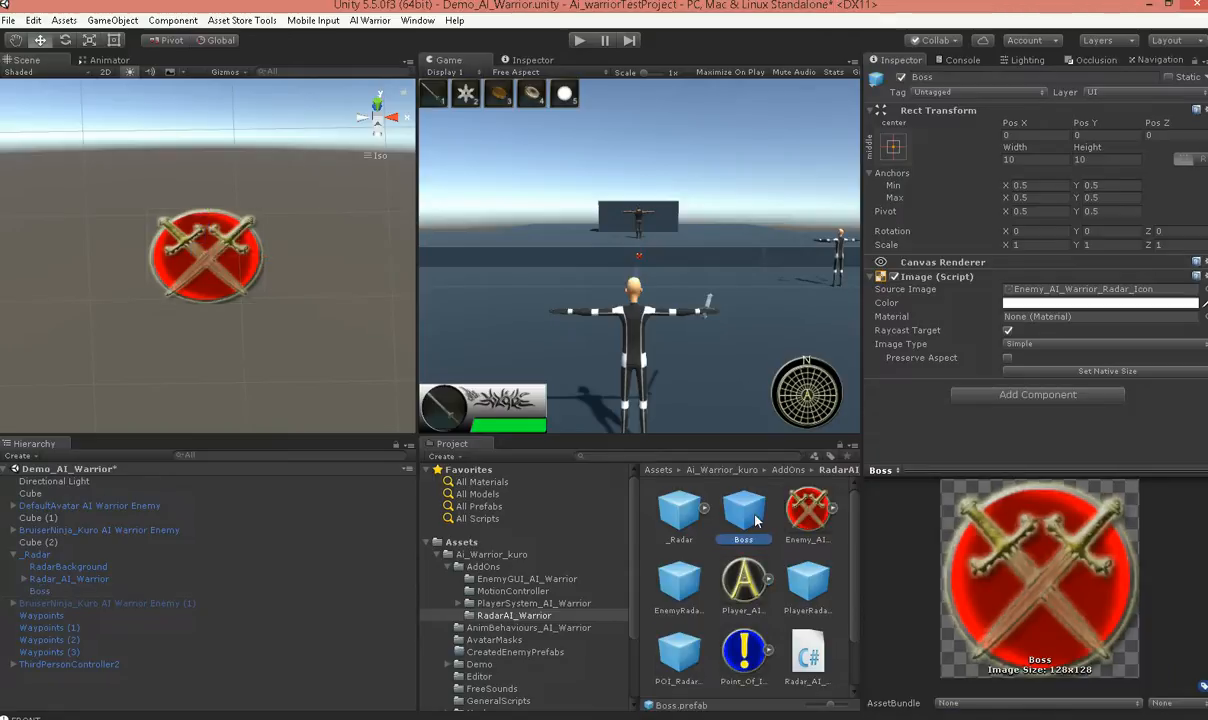
pyautogui.click(1035, 160)
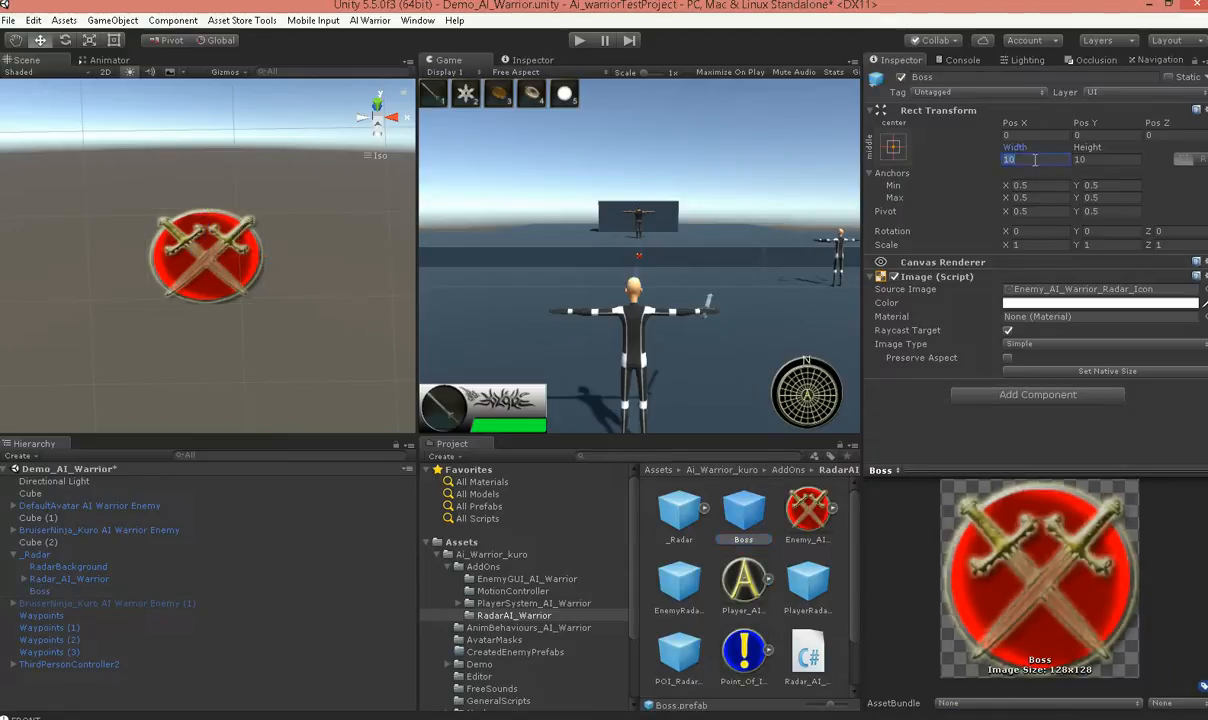
pyautogui.write('15')
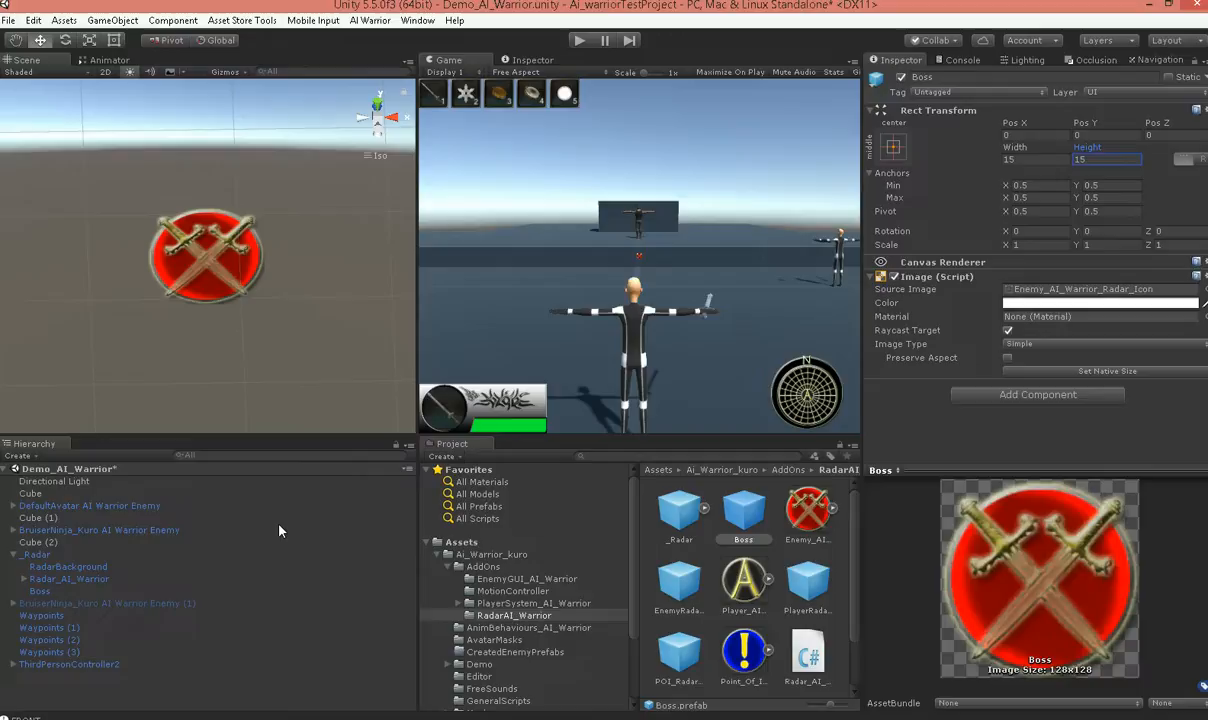
pyautogui.moveTo(198, 602)
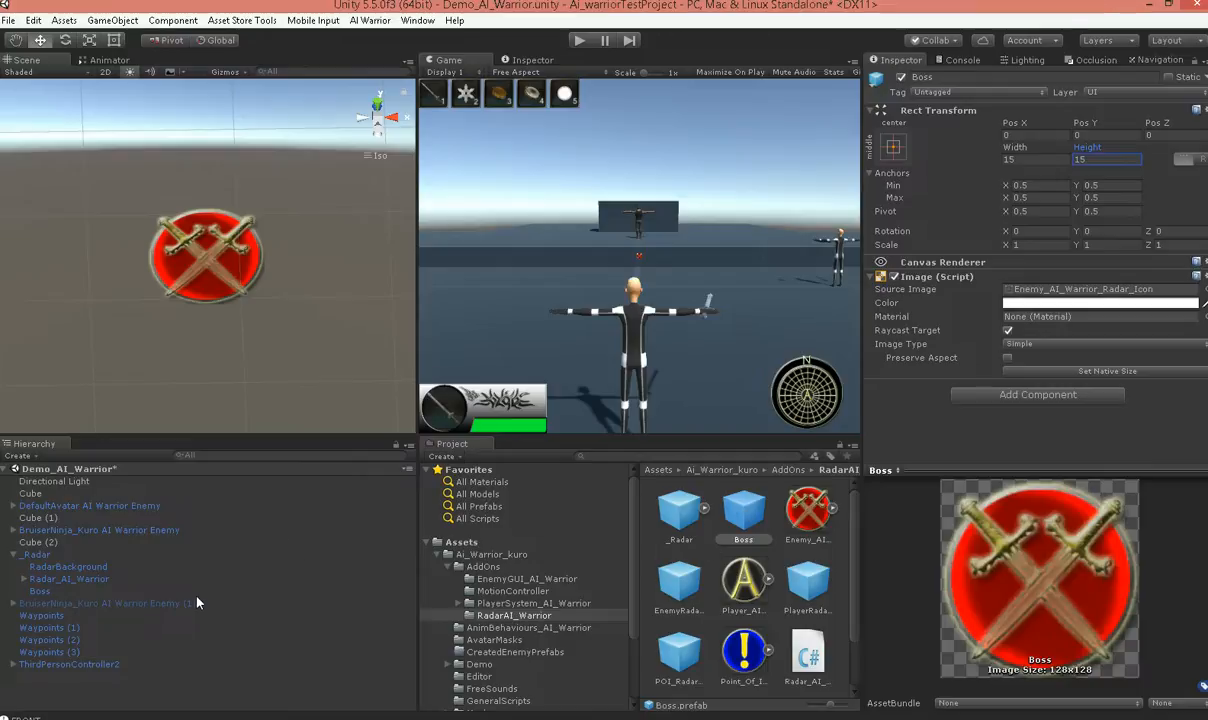
pyautogui.moveTo(193, 574)
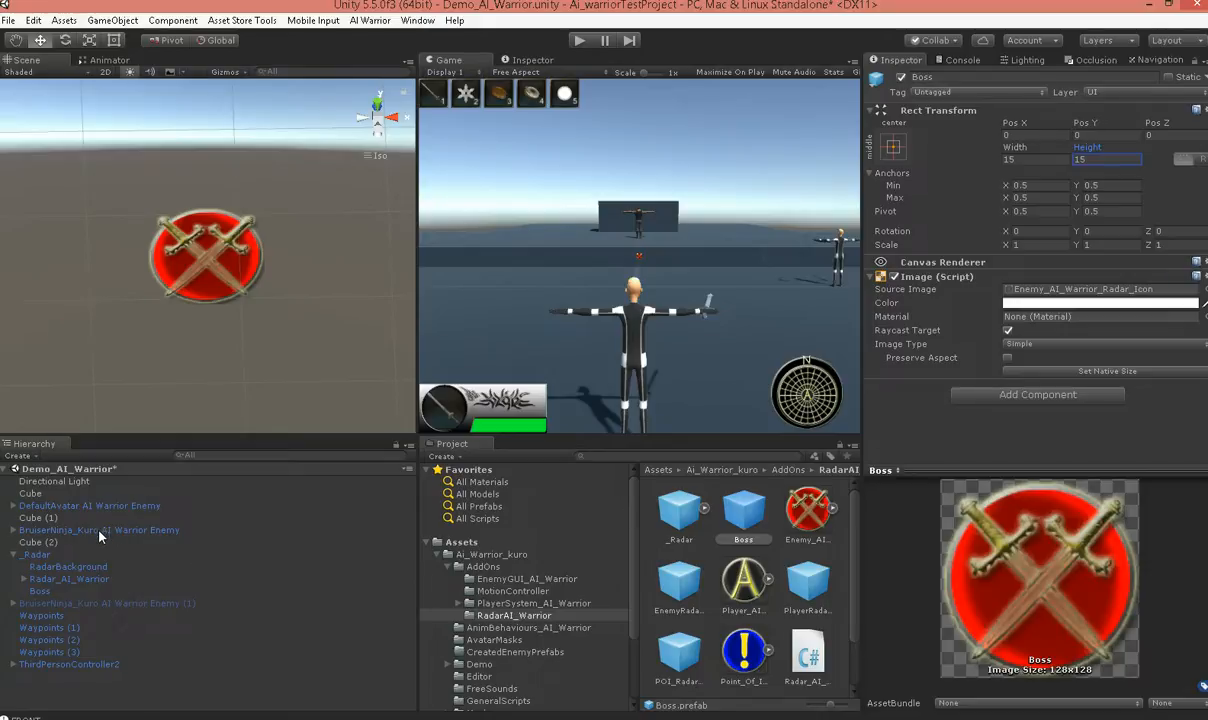
# Select BruiserNinja_Kuro and put the Boss prefab in its Radar Adder Image slot.
pyautogui.click(98, 530)
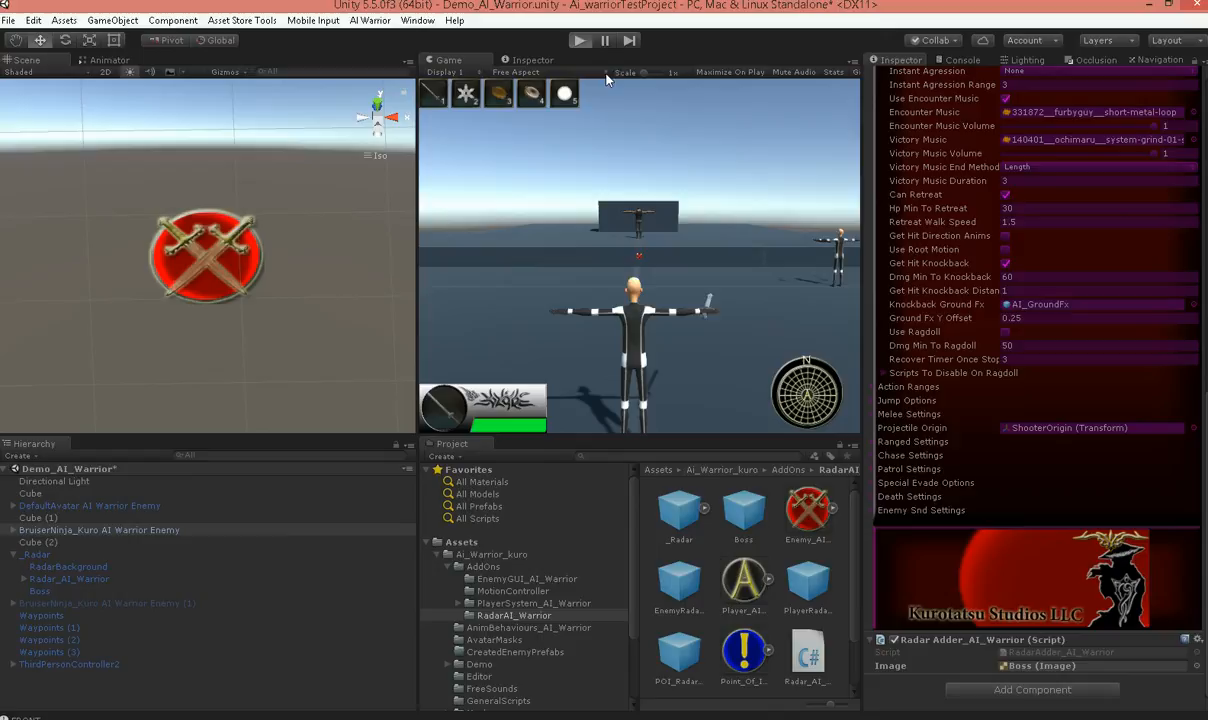
pyautogui.click(571, 38)
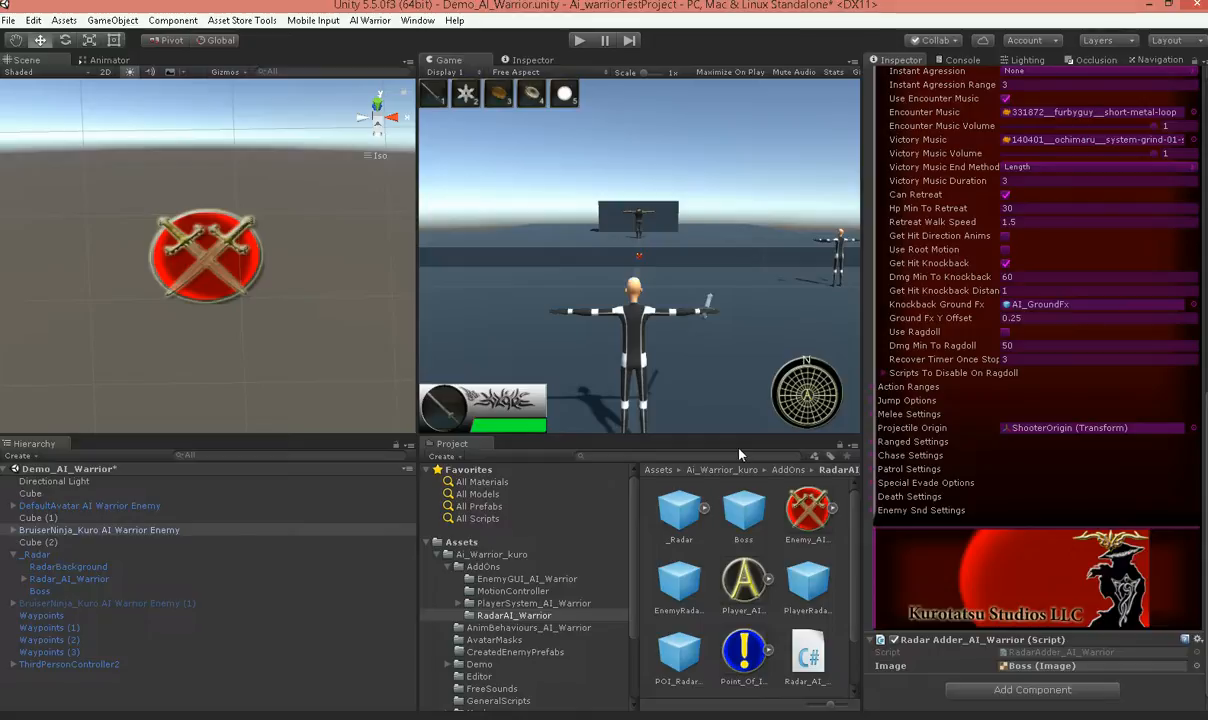
pyautogui.moveTo(1064, 585)
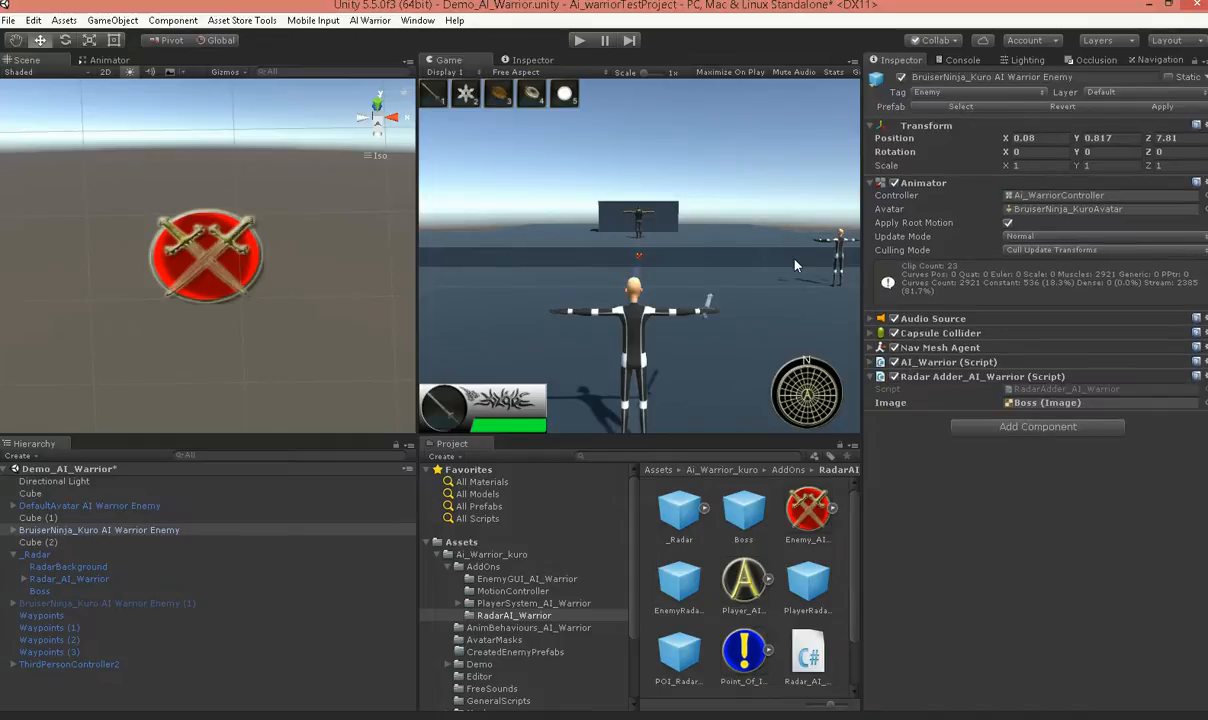
pyautogui.moveTo(963, 600)
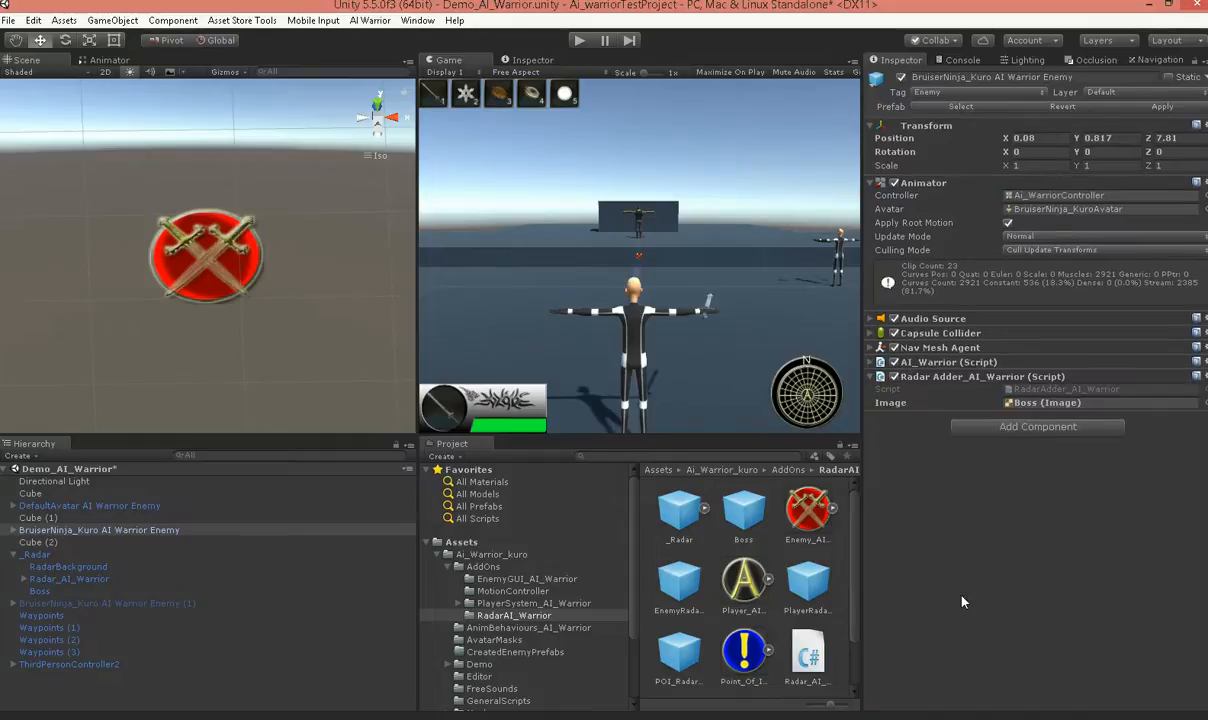